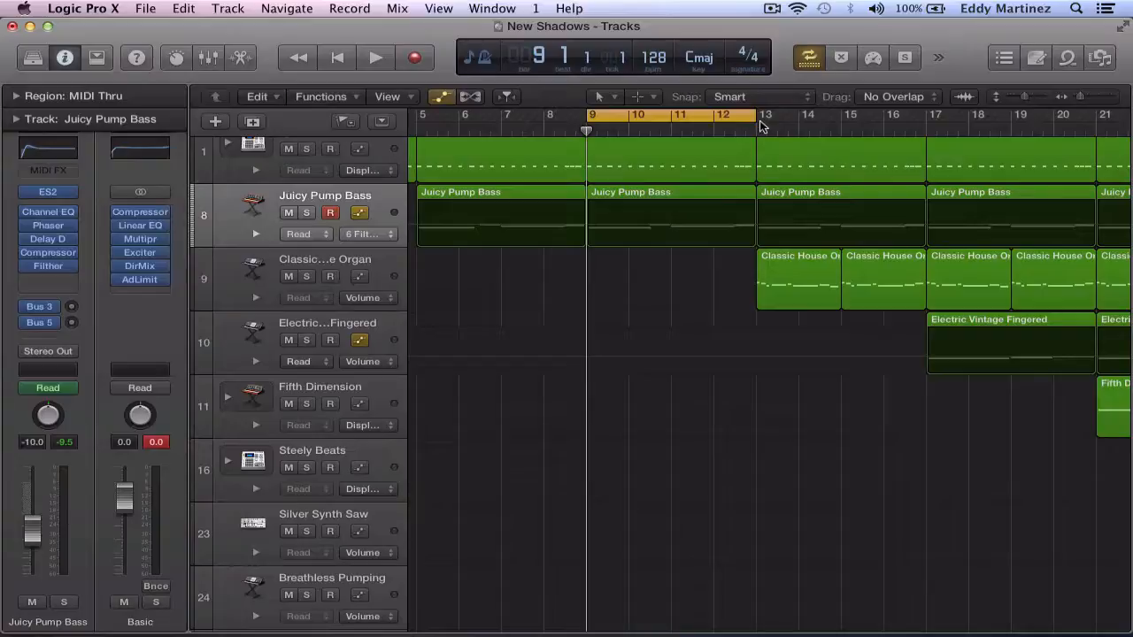
mouse_move(91, 382)
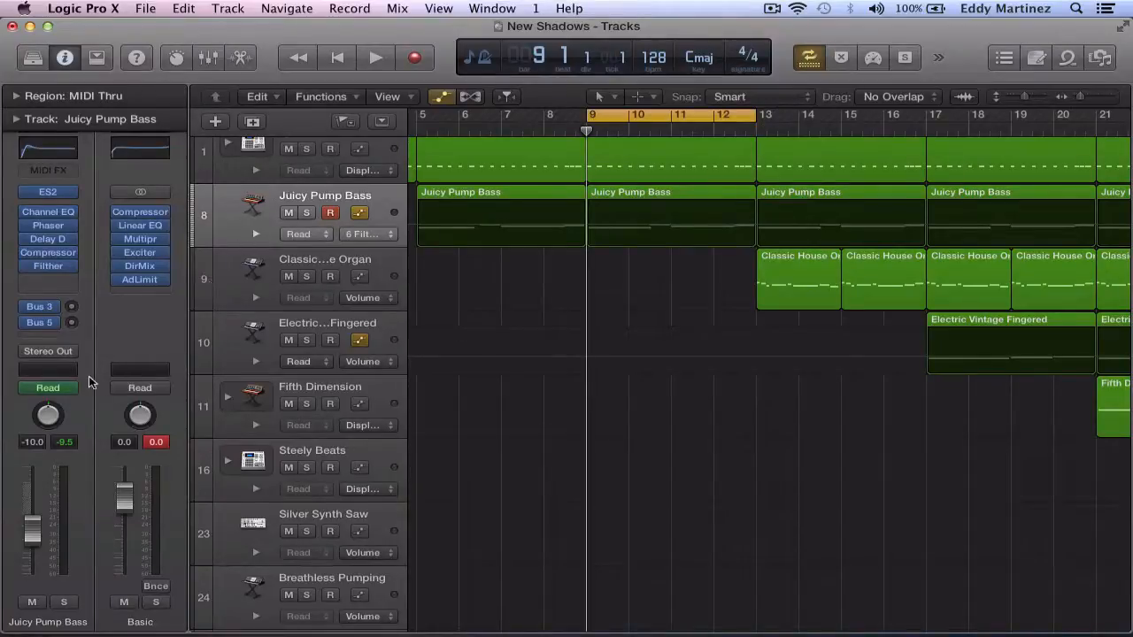
mouse_move(58, 337)
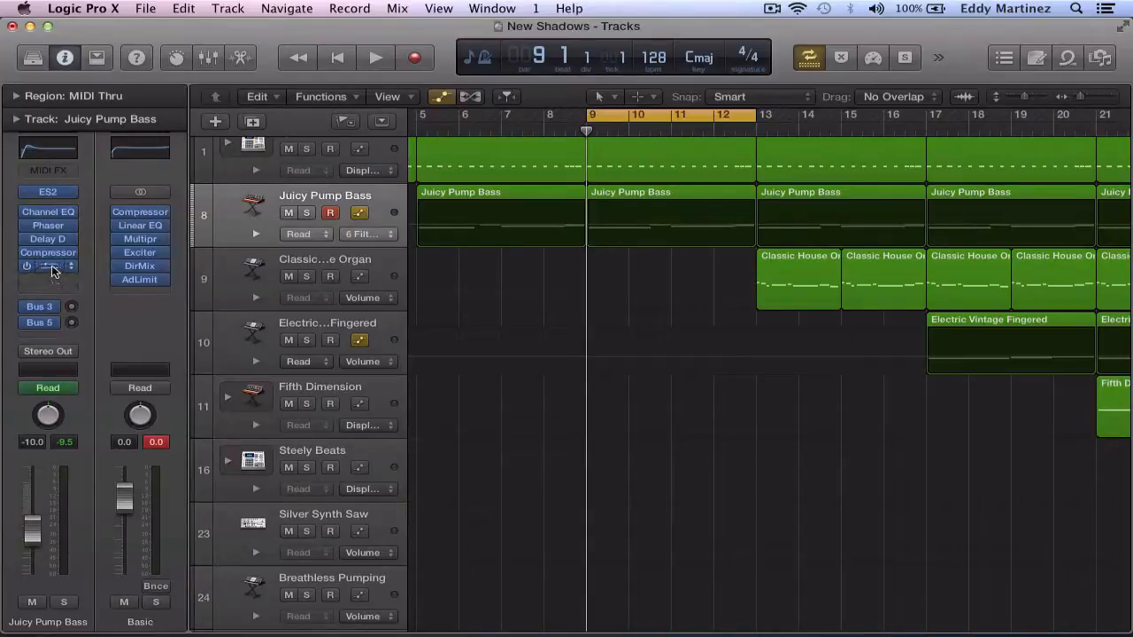
- Show the Filther plug-in window from the Juicy Pump Bass insert slot and park it lower over the Tracks area
click(48, 266)
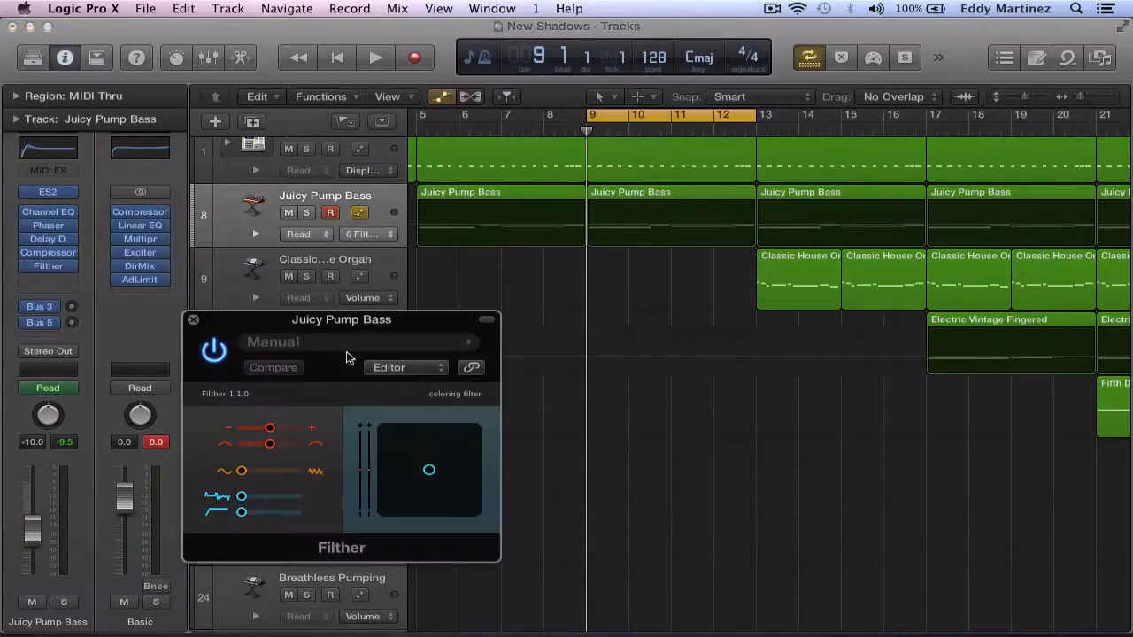
drag(340, 319, 488, 230)
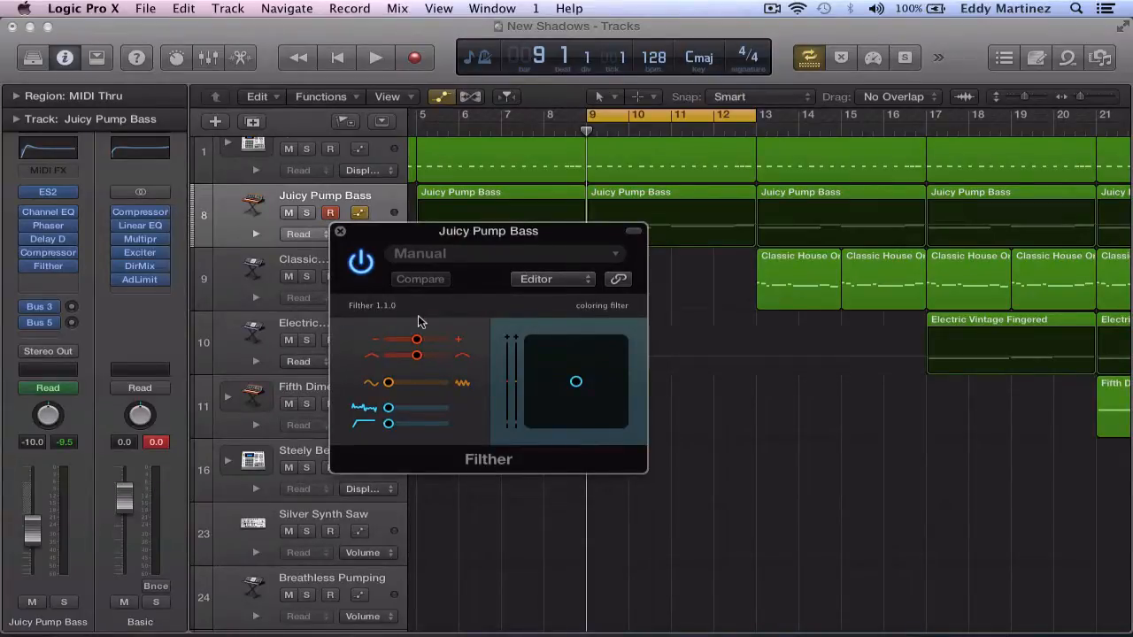
drag(489, 231, 548, 138)
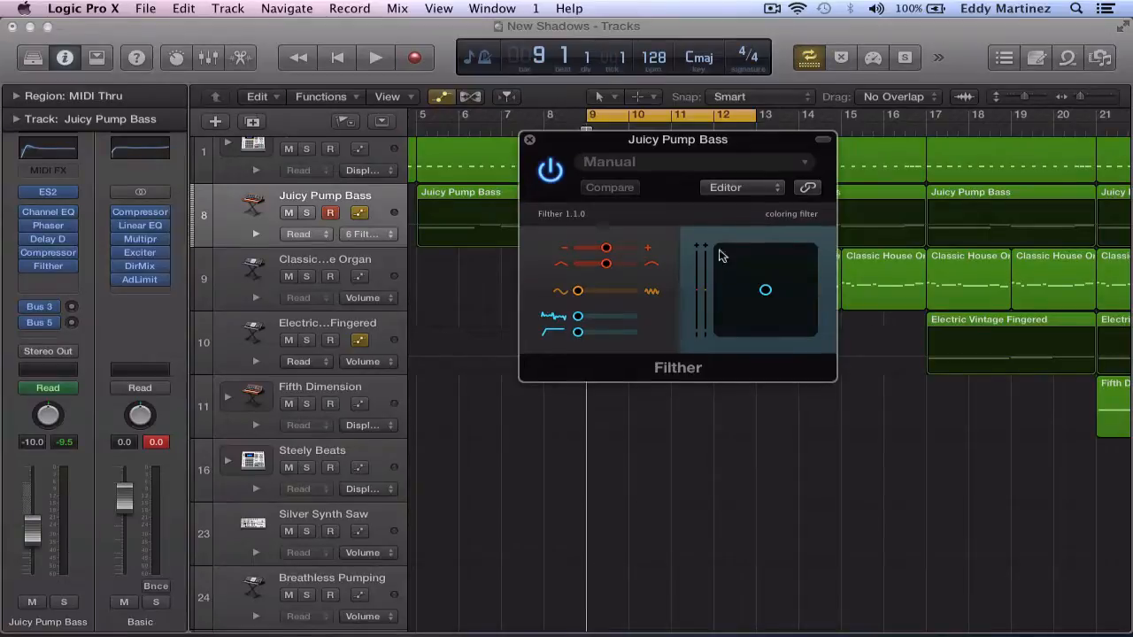
mouse_move(267, 53)
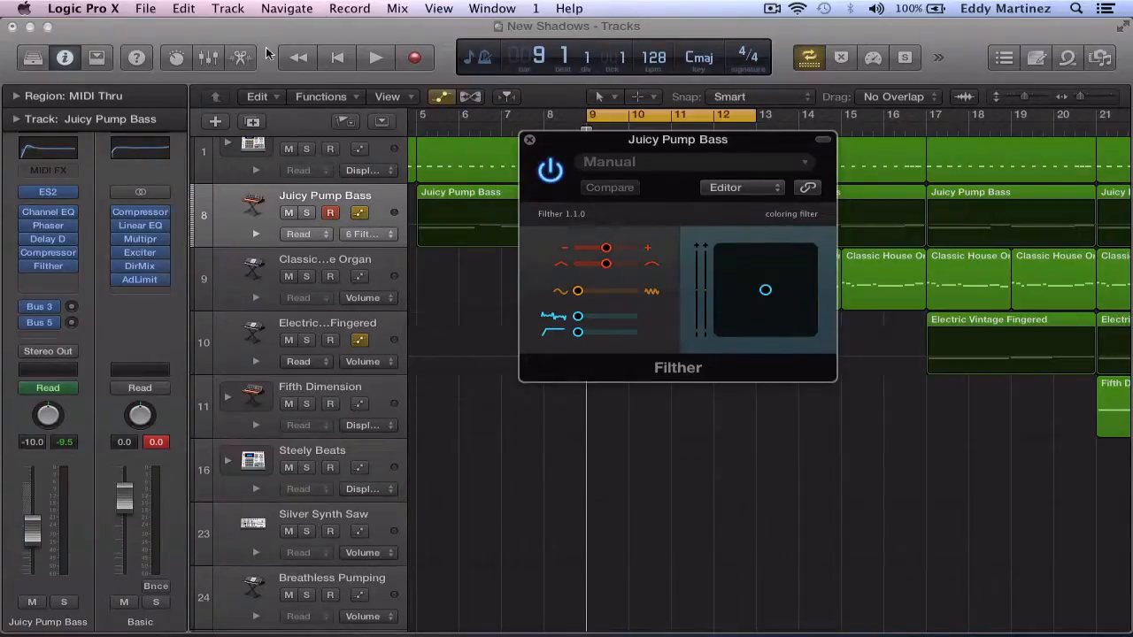
mouse_move(682, 326)
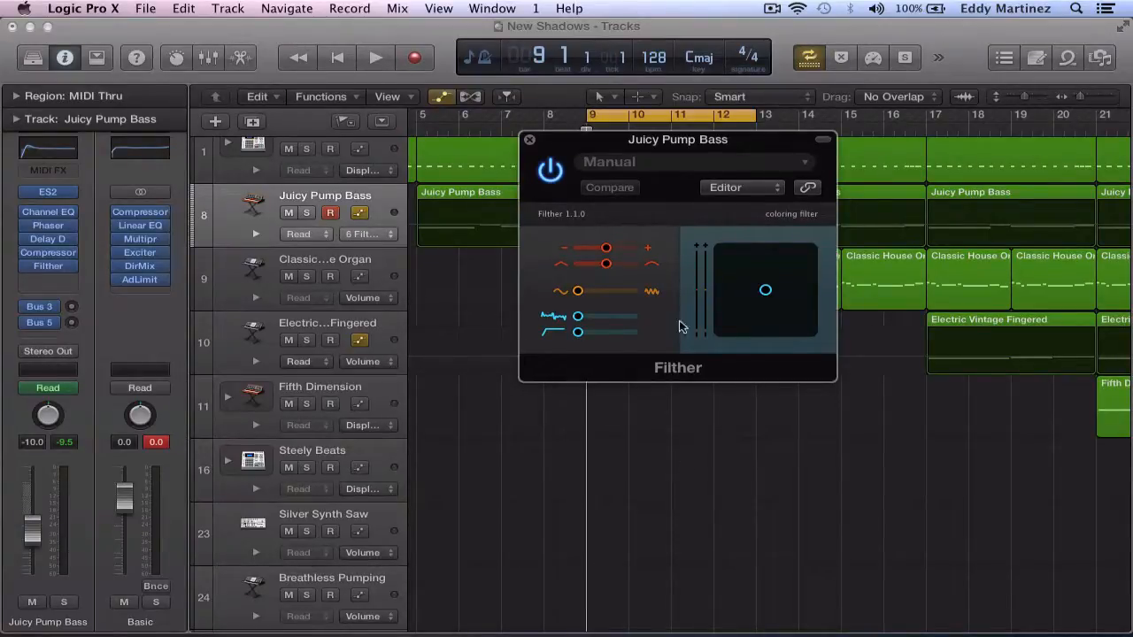
mouse_move(708, 254)
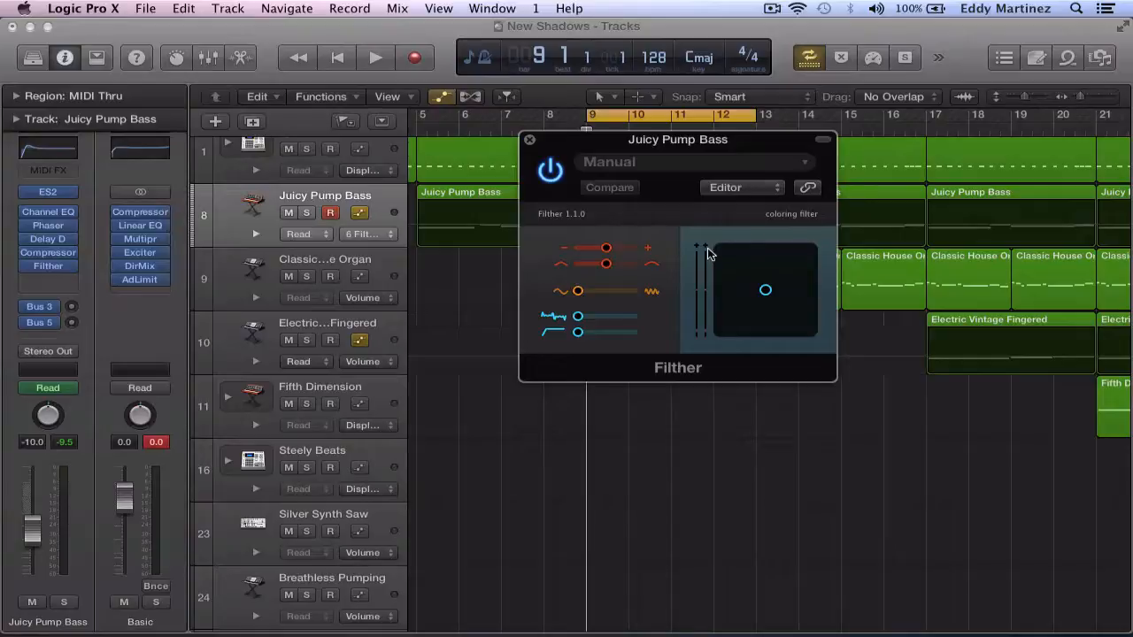
mouse_move(566, 150)
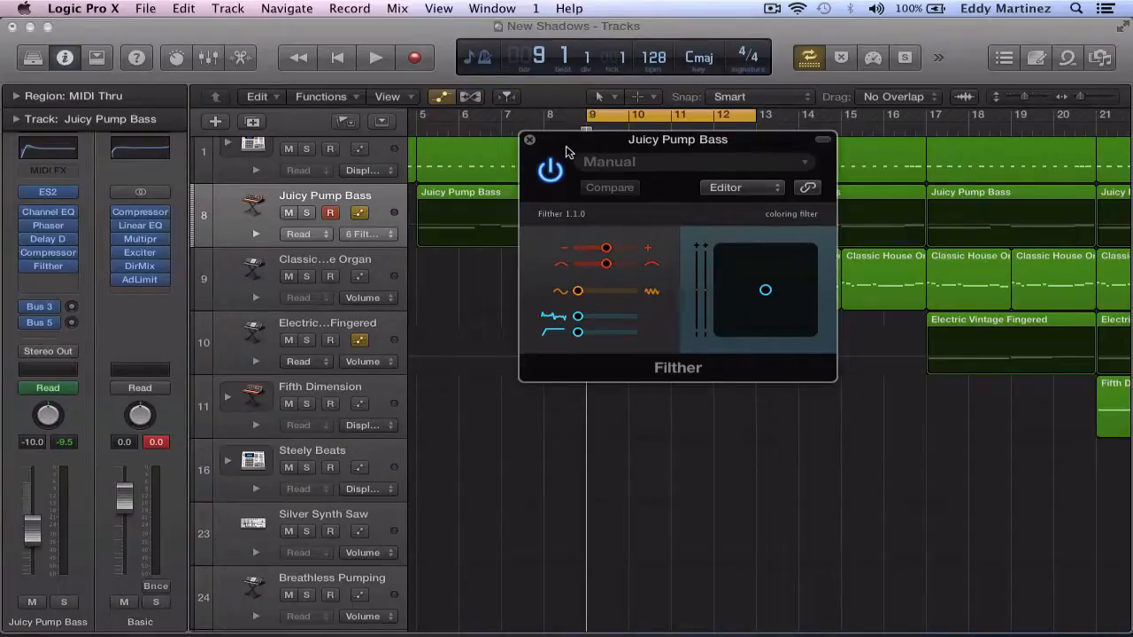
drag(678, 139, 574, 338)
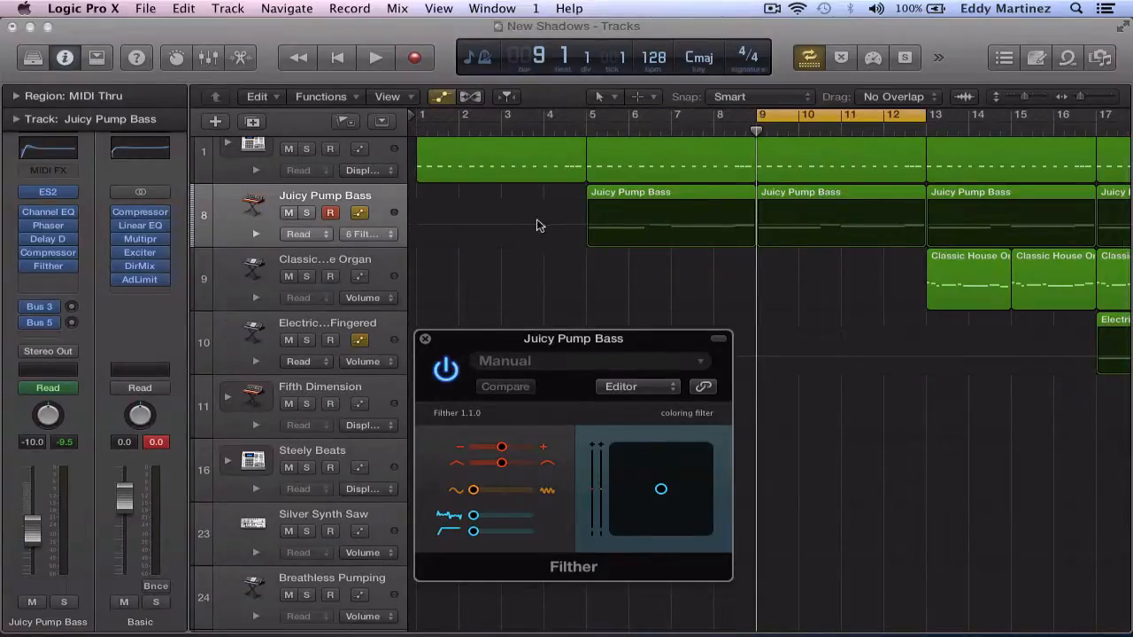
mouse_move(841, 216)
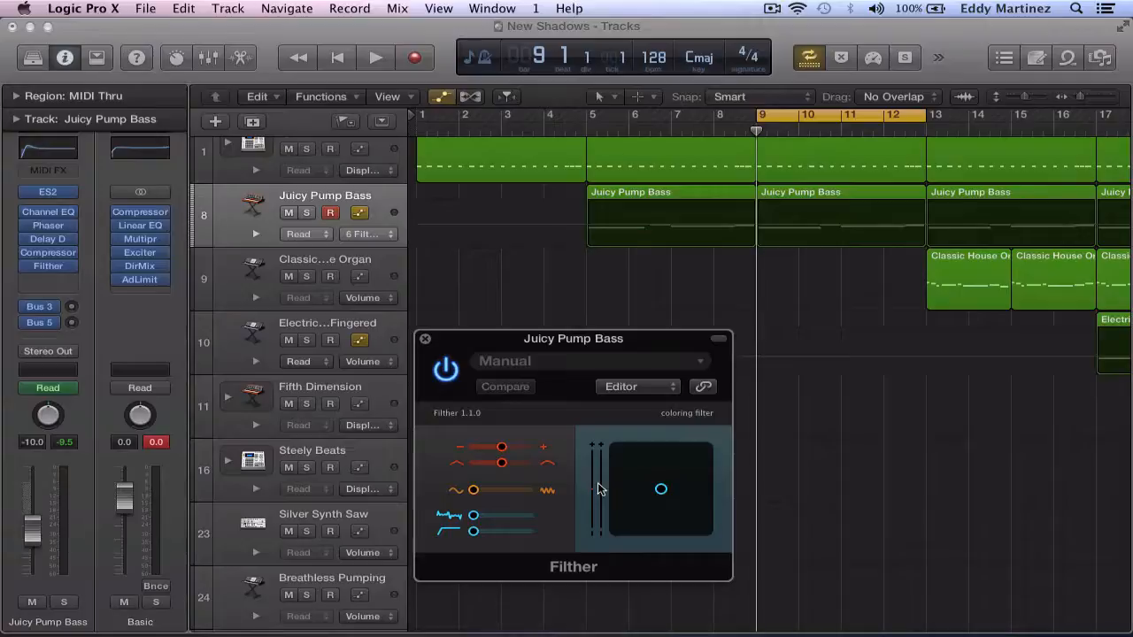
click(374, 58)
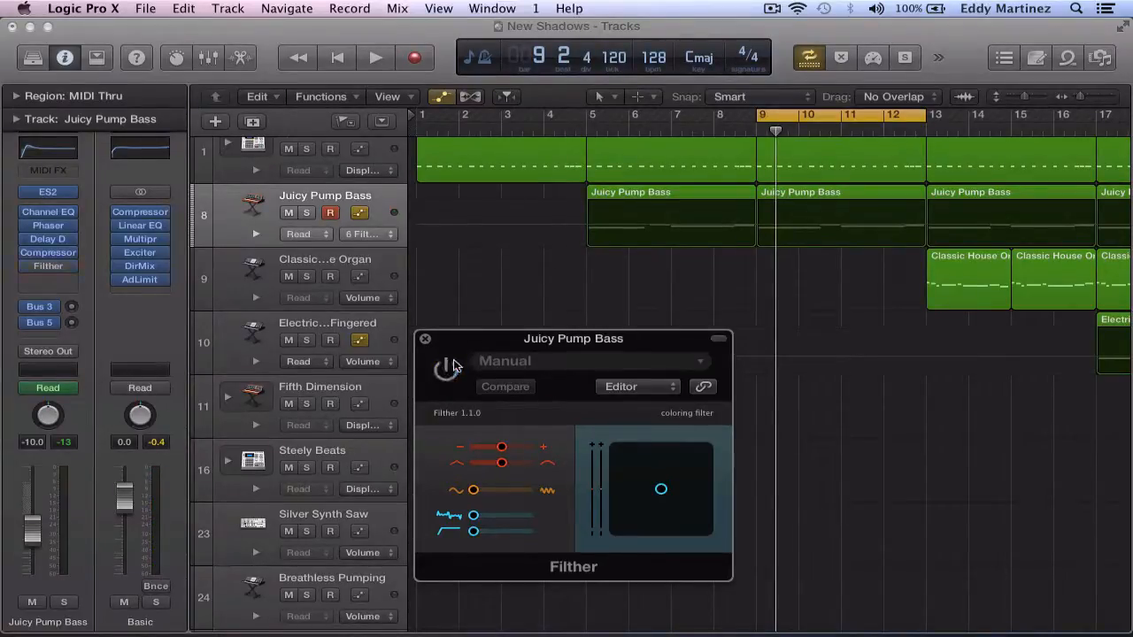
click(374, 57)
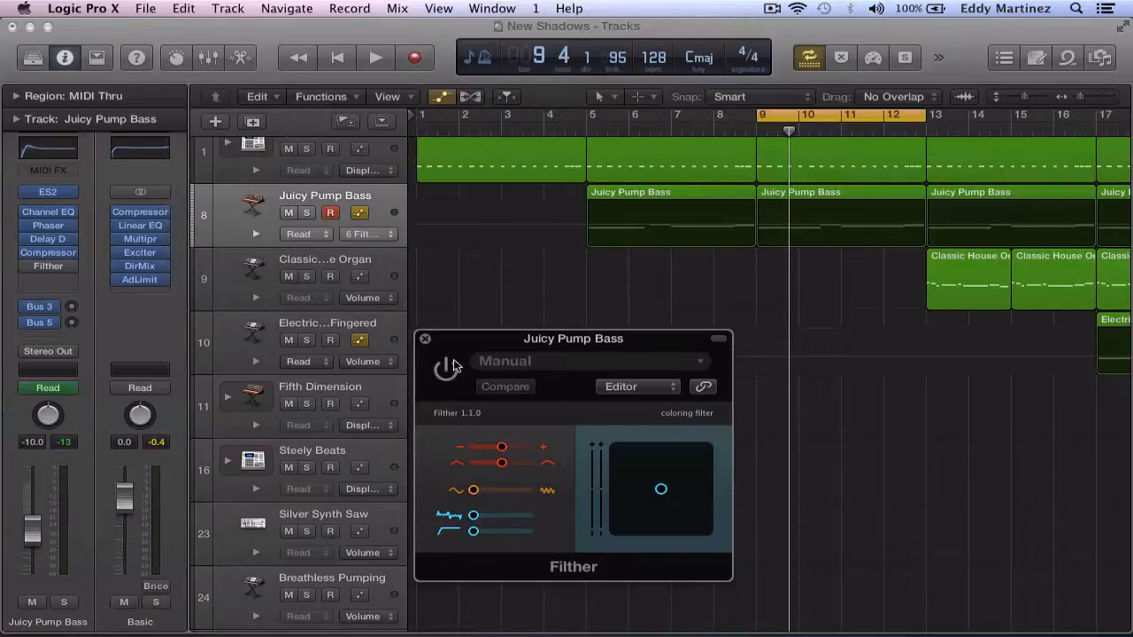
click(445, 369)
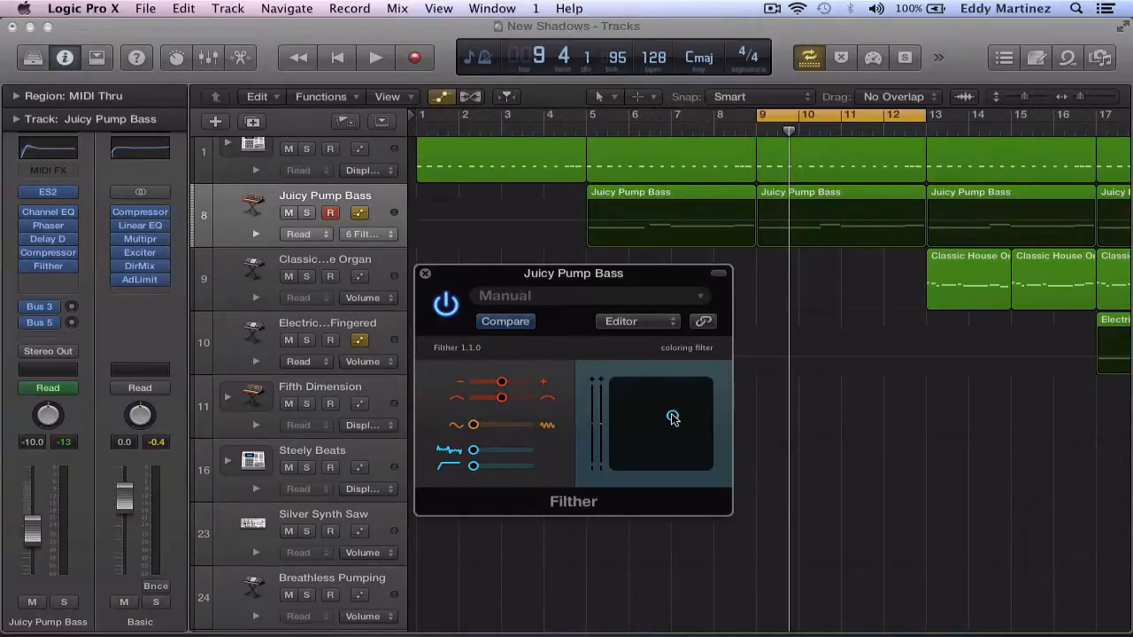
- Push Filther's XY pad point to the corner for maximum filter cutoff
click(375, 58)
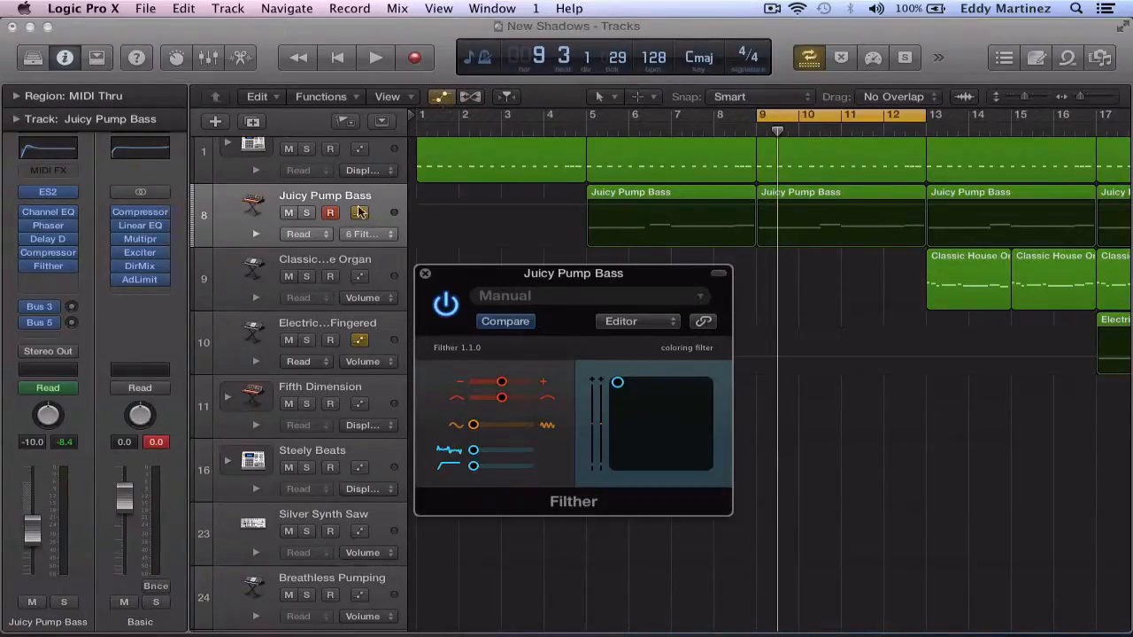
mouse_move(379, 208)
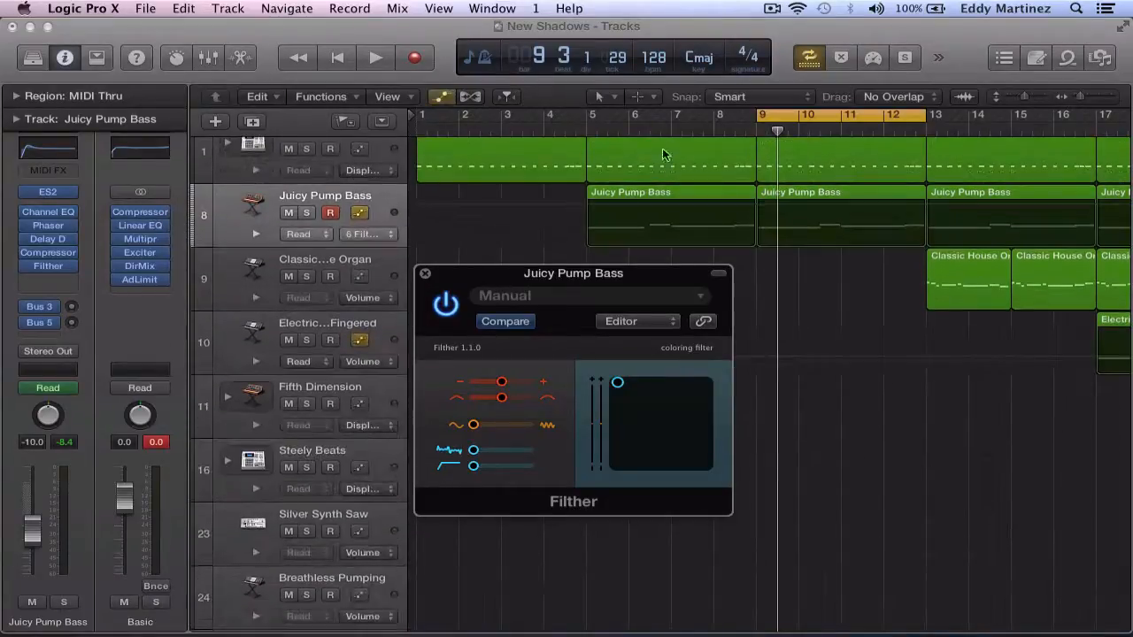
- Shape the Filther Cutoff automation so bars 9 and 13 sit at 0.44 around the 1.00 peak at bar 11
drag(573, 272, 722, 331)
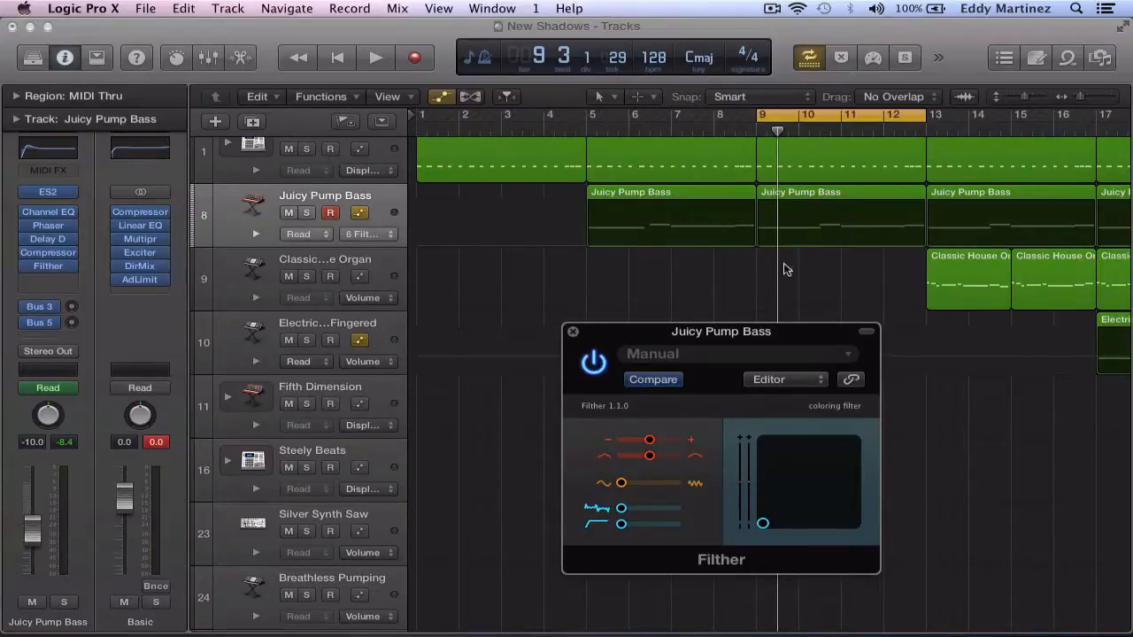
mouse_move(757, 250)
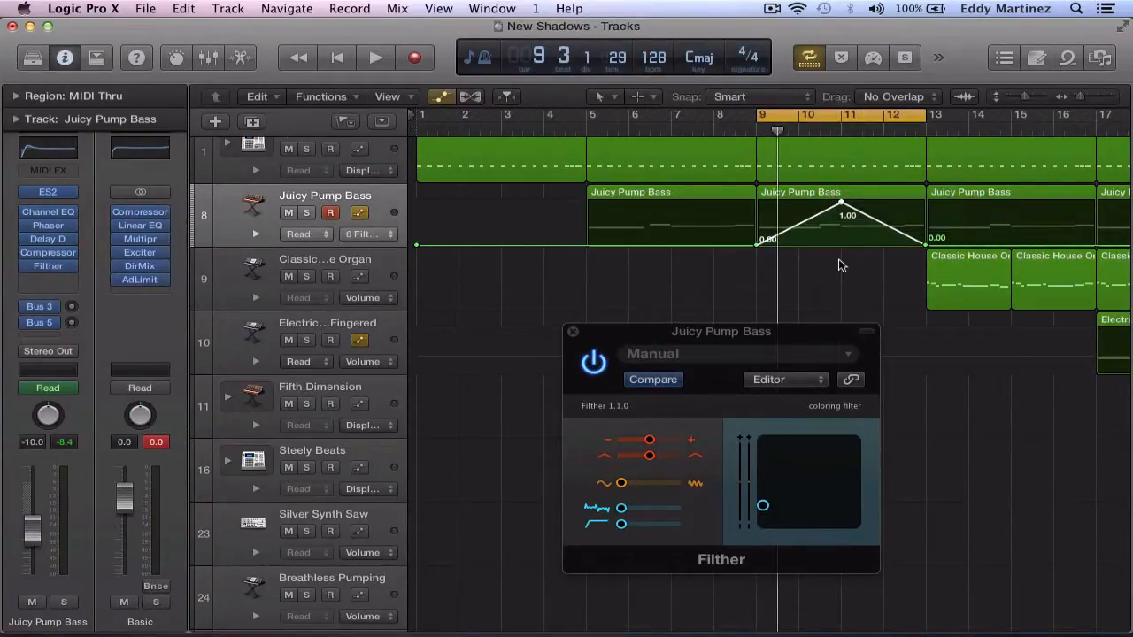
click(374, 57)
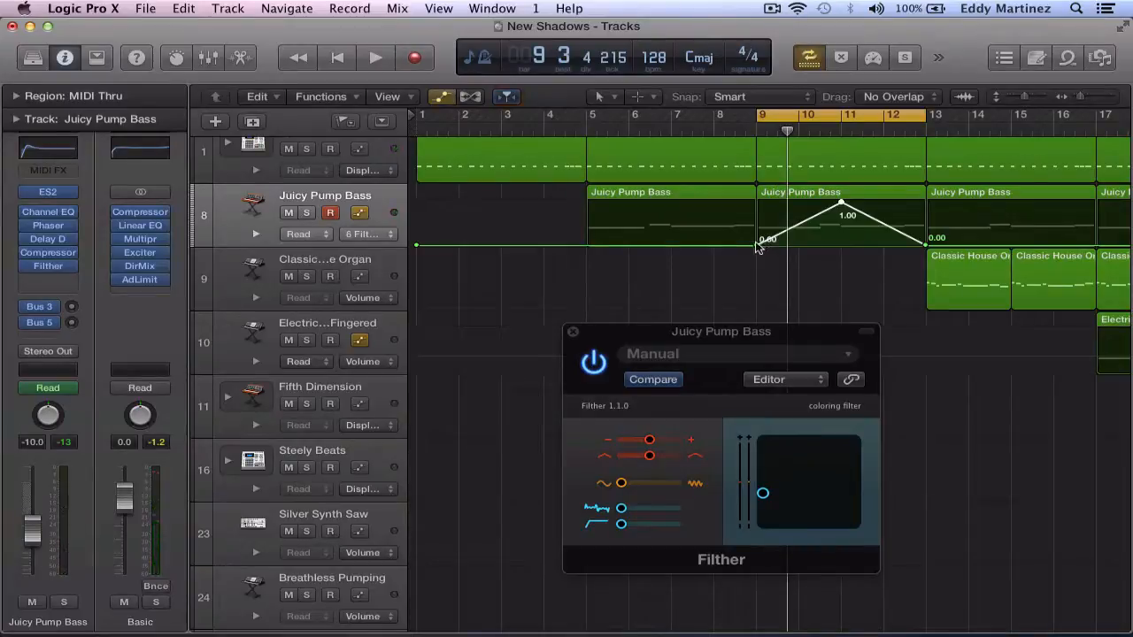
drag(763, 239, 757, 237)
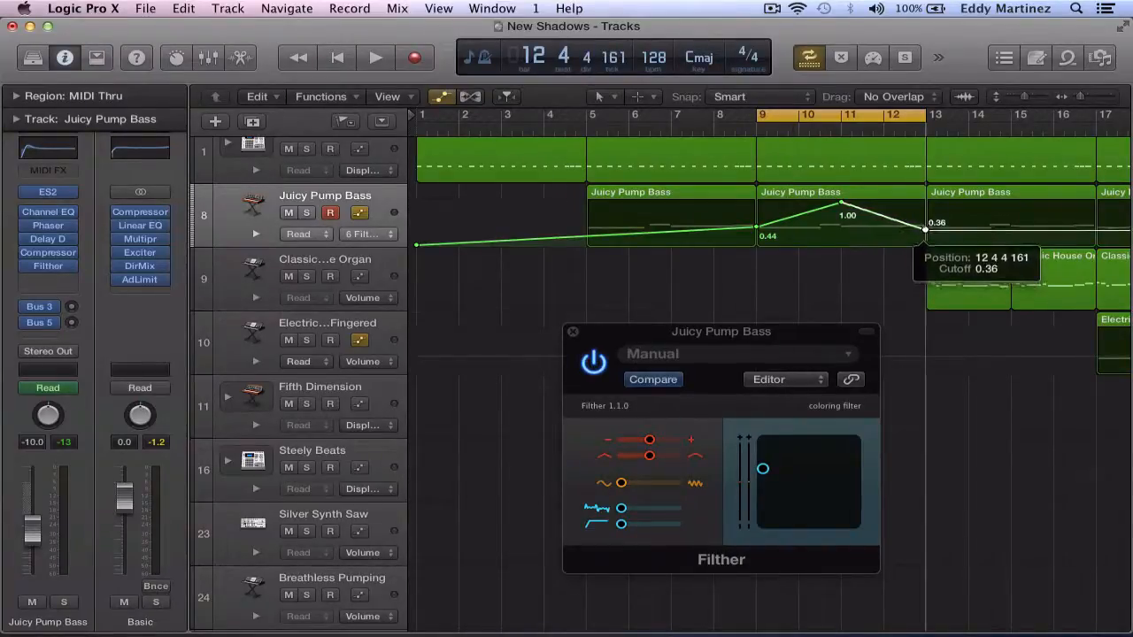
drag(923, 228, 923, 220)
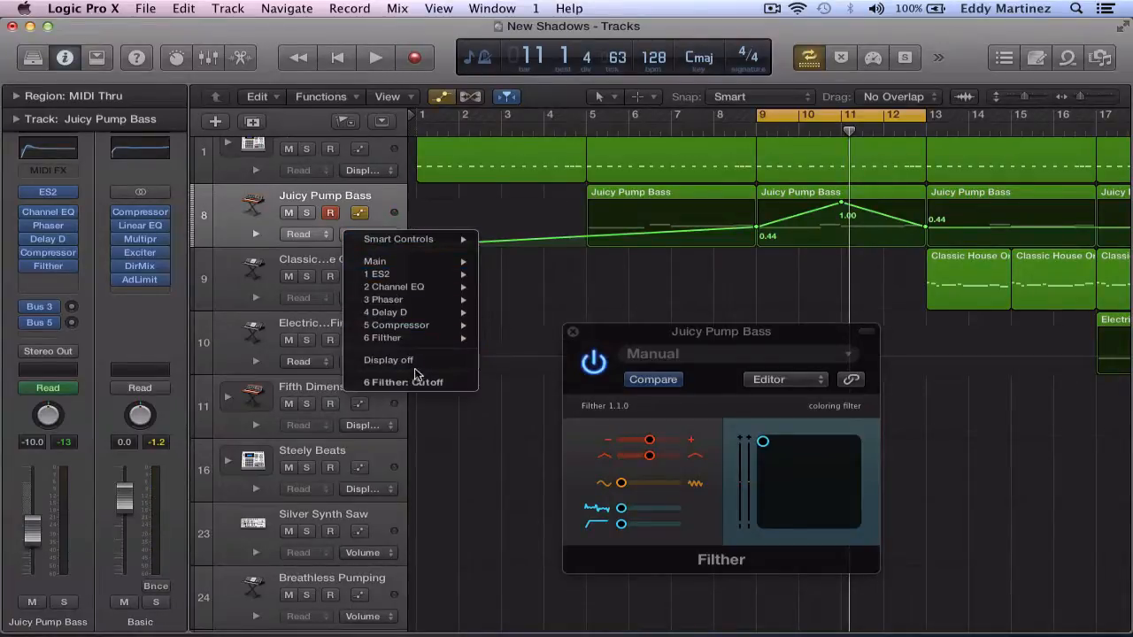
mouse_move(433, 349)
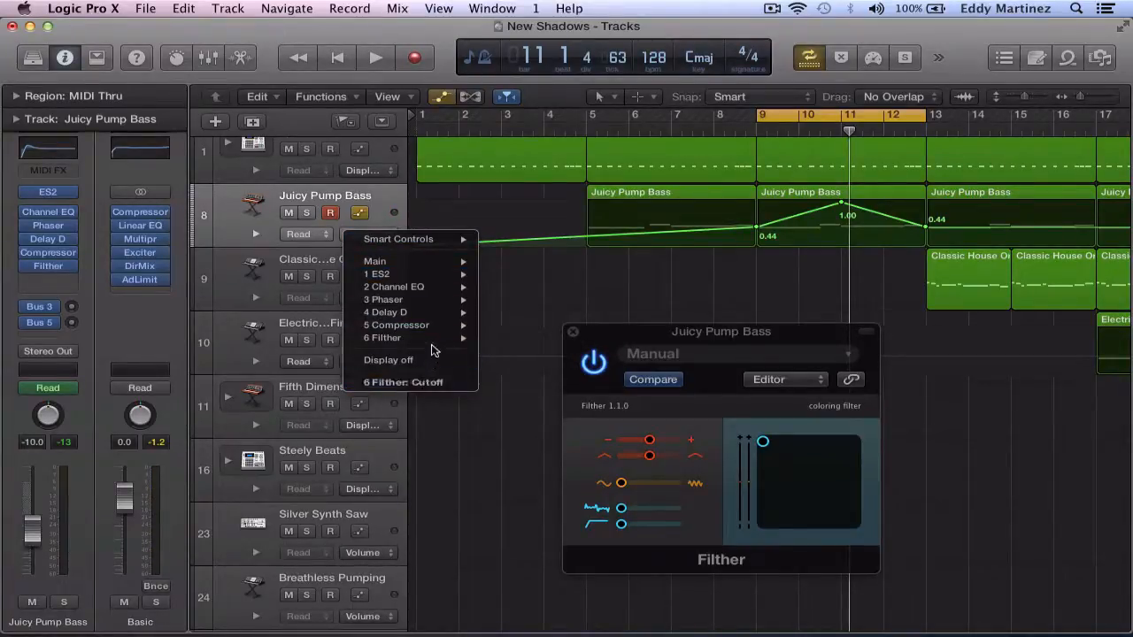
mouse_move(433, 338)
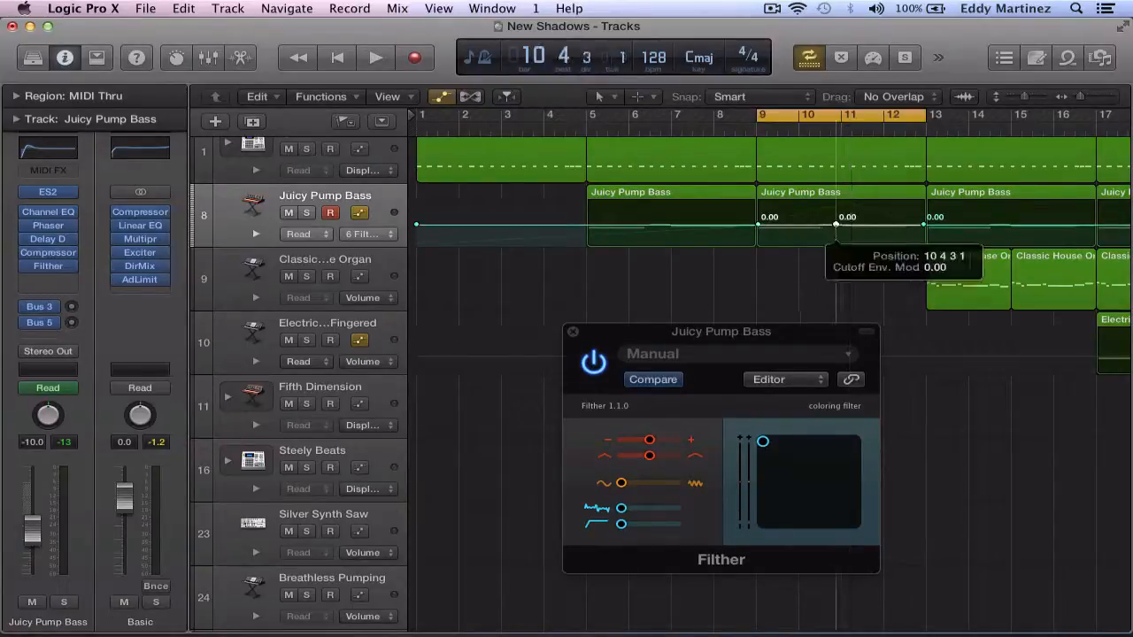
- Pull the middle Cutoff Env. Mod point to -1.00 and play back the dip across bars 9–13
drag(837, 227, 839, 244)
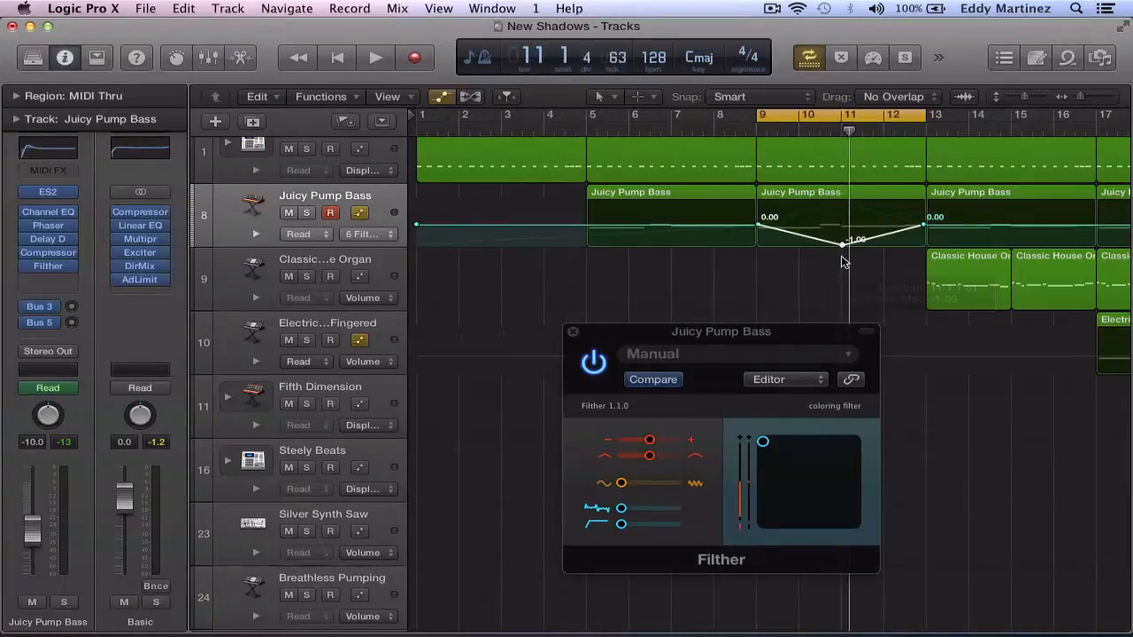
click(375, 57)
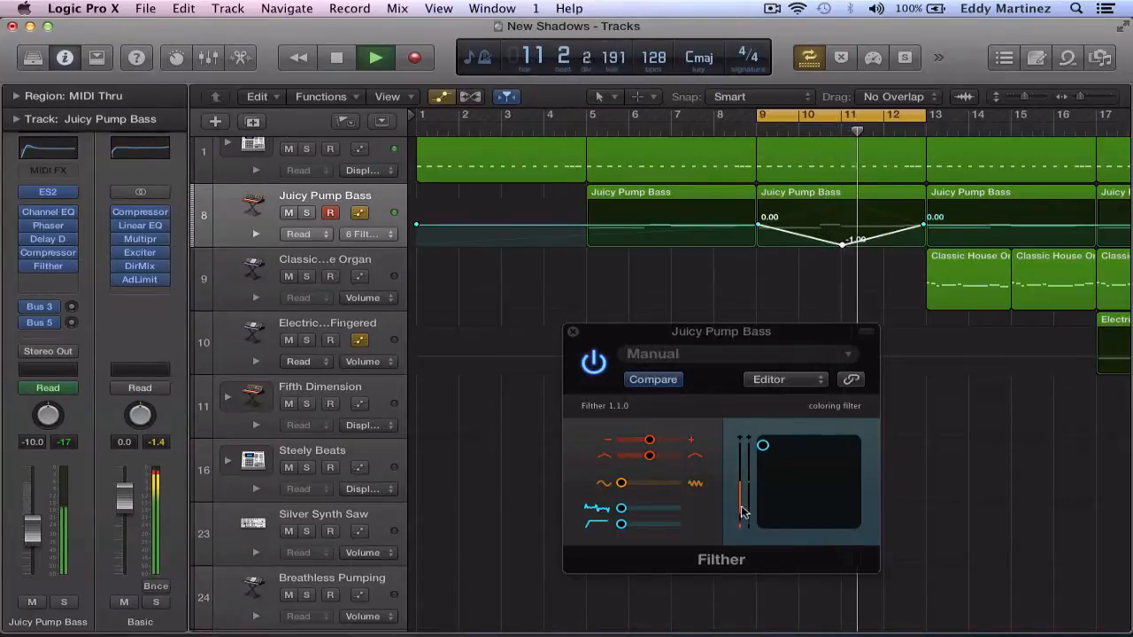
drag(763, 445, 763, 474)
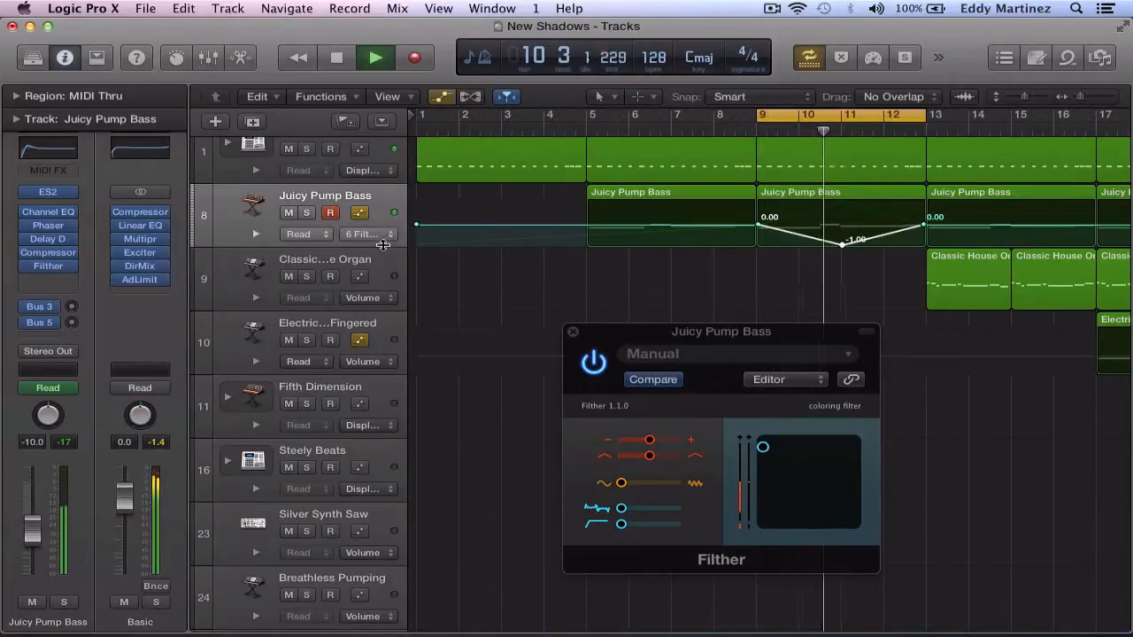
- Choose 6 Filther > Cutoff LFO Mod for automation and raise its bar 11 point to 0.54
click(363, 234)
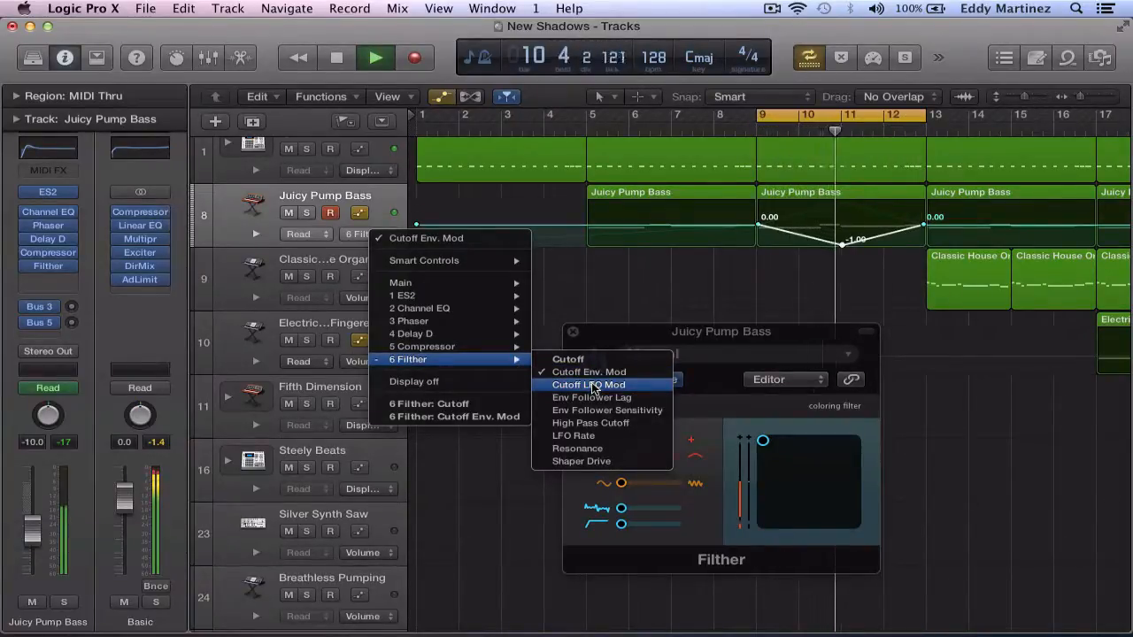
click(588, 384)
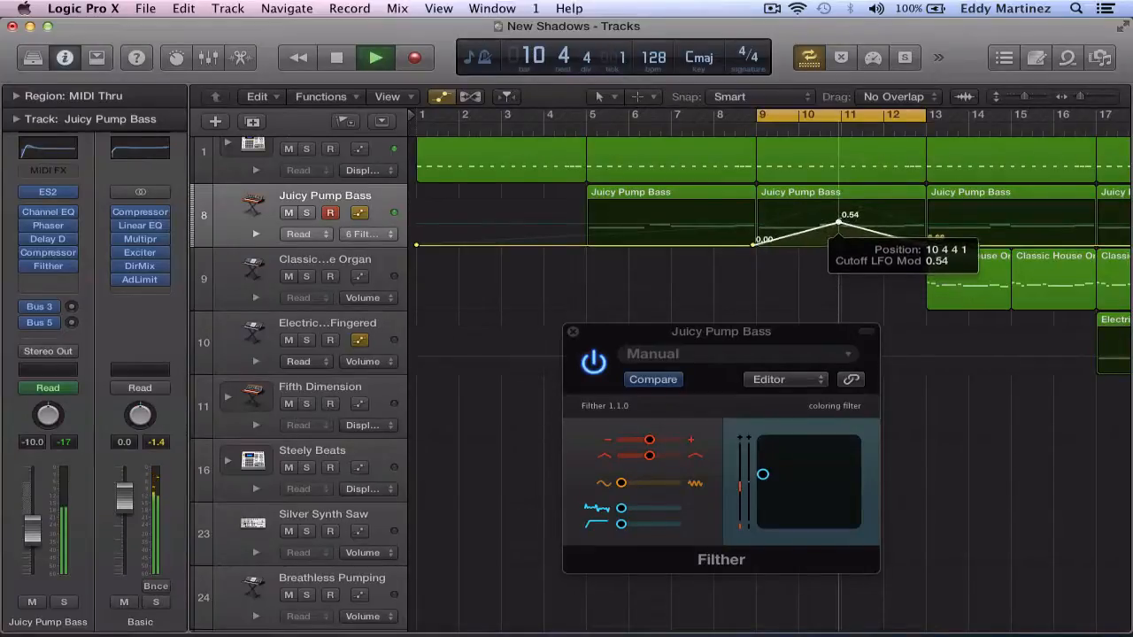
drag(840, 220, 839, 217)
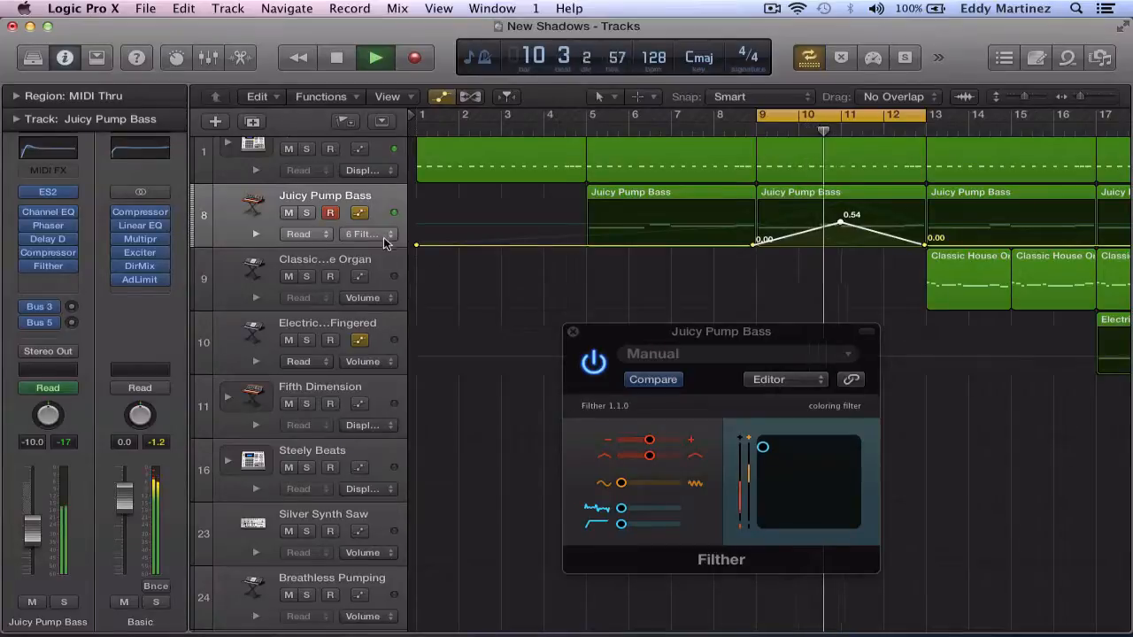
- Select Filther LFO Rate automation, settle its bar 13 point at 0.77, and close the Filther window
click(365, 234)
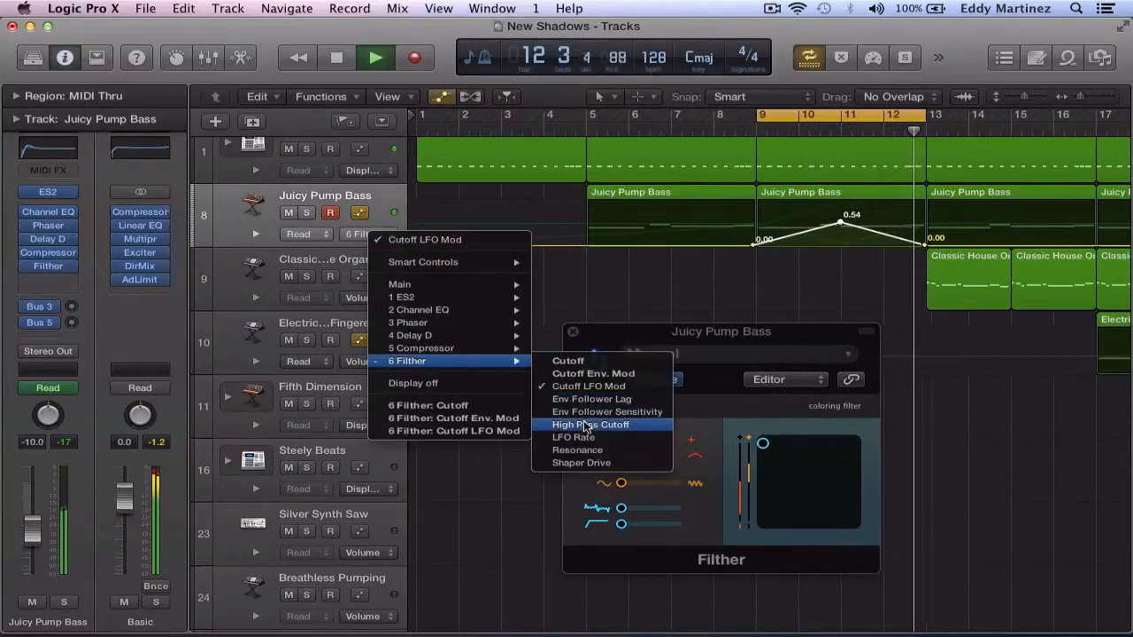
mouse_move(573, 437)
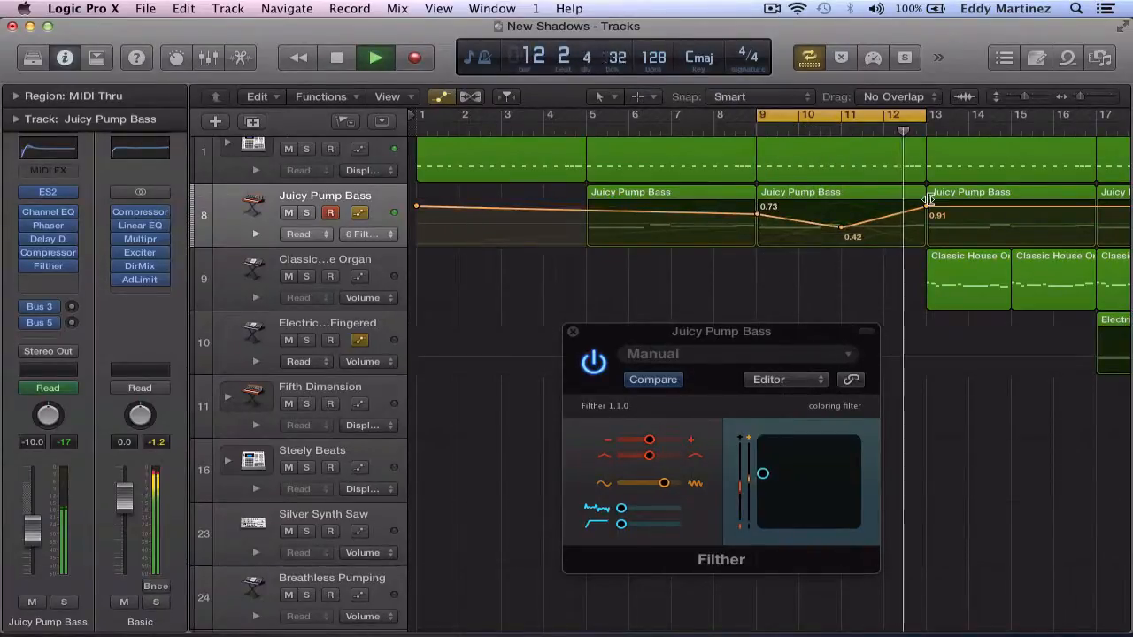
drag(927, 215, 927, 218)
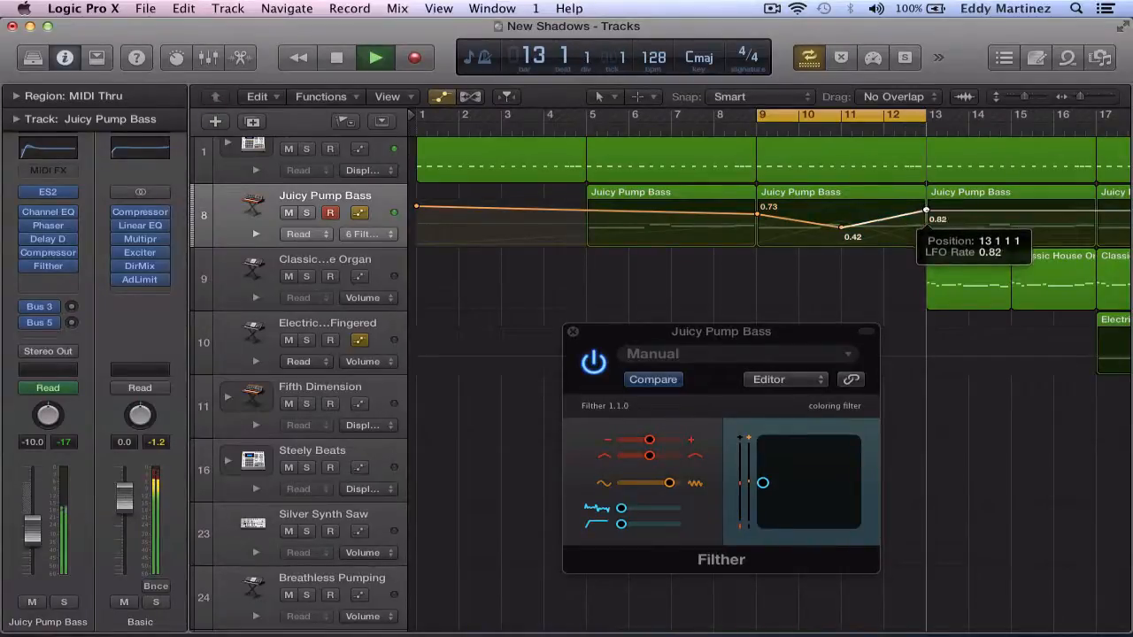
drag(926, 211, 926, 221)
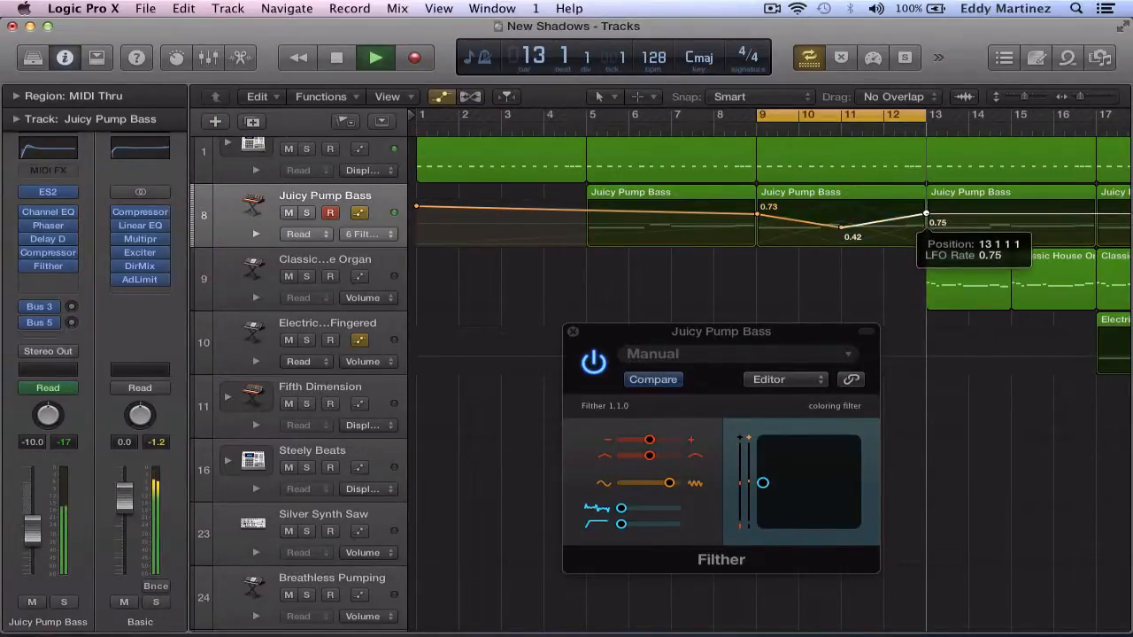
drag(763, 483, 763, 440)
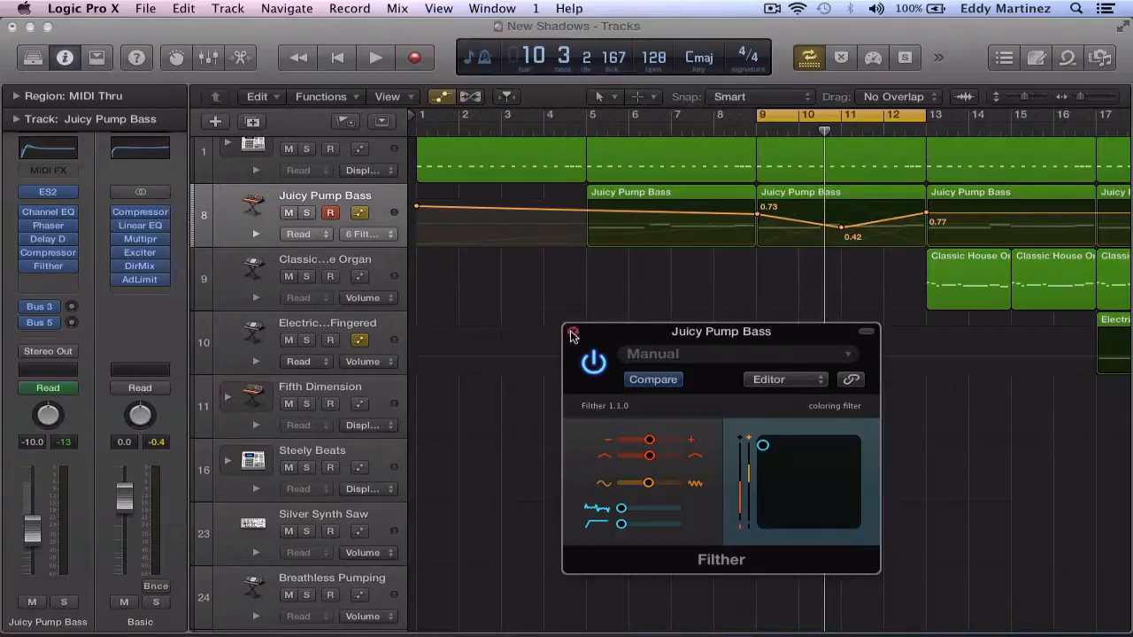
click(573, 333)
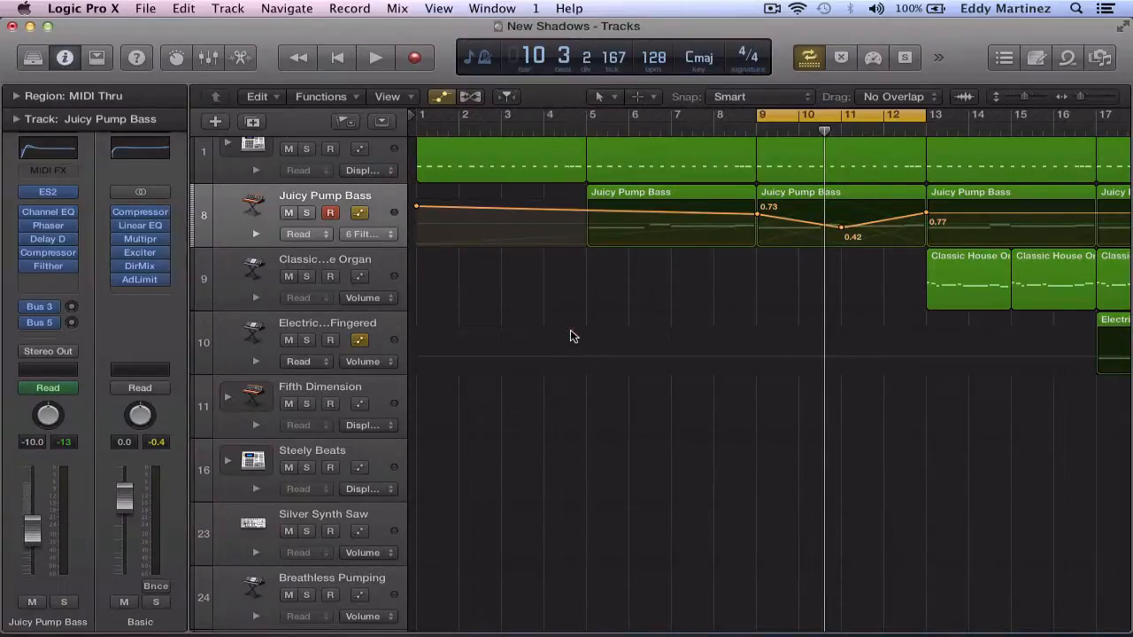
mouse_move(857, 536)
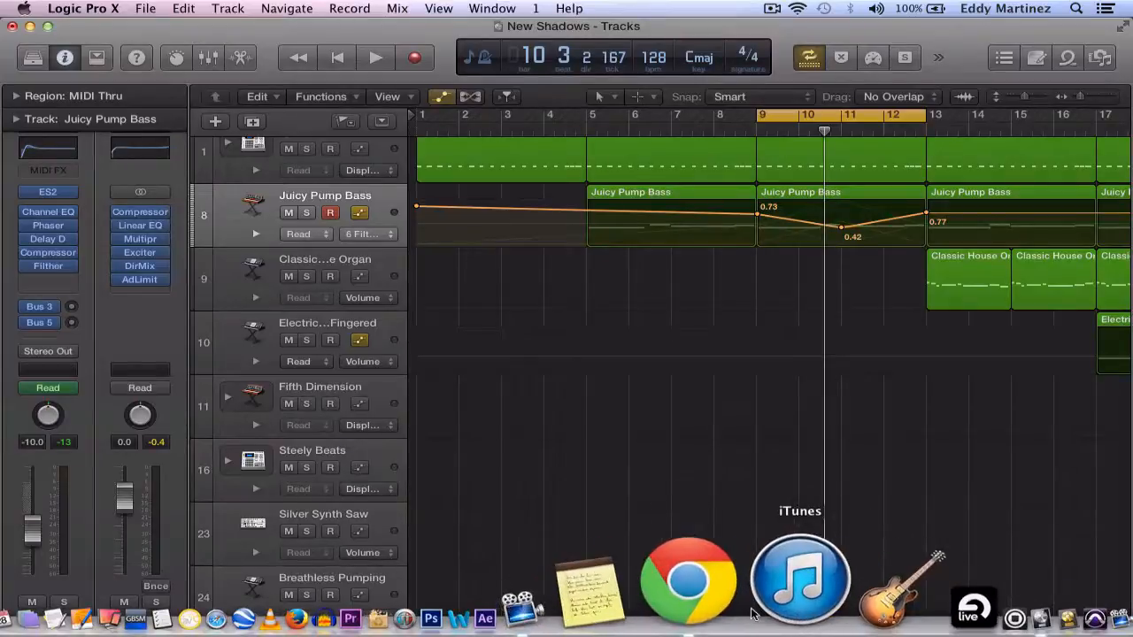
- Switch to Chrome and open Filther from the Plugin Boutique My Products list
click(689, 580)
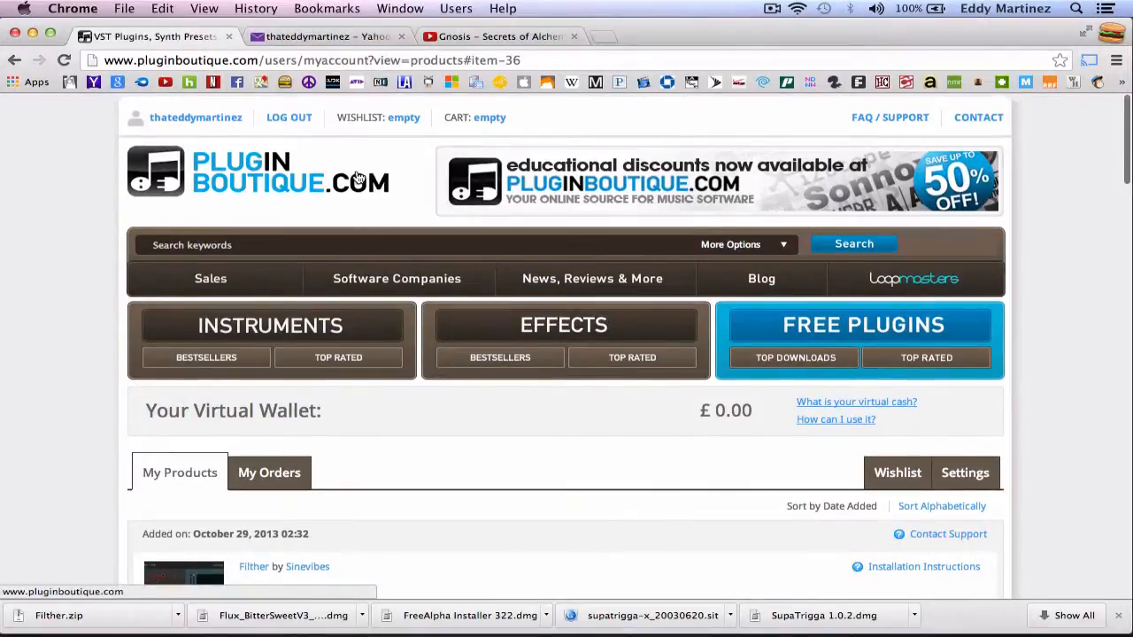
scroll(down, 3)
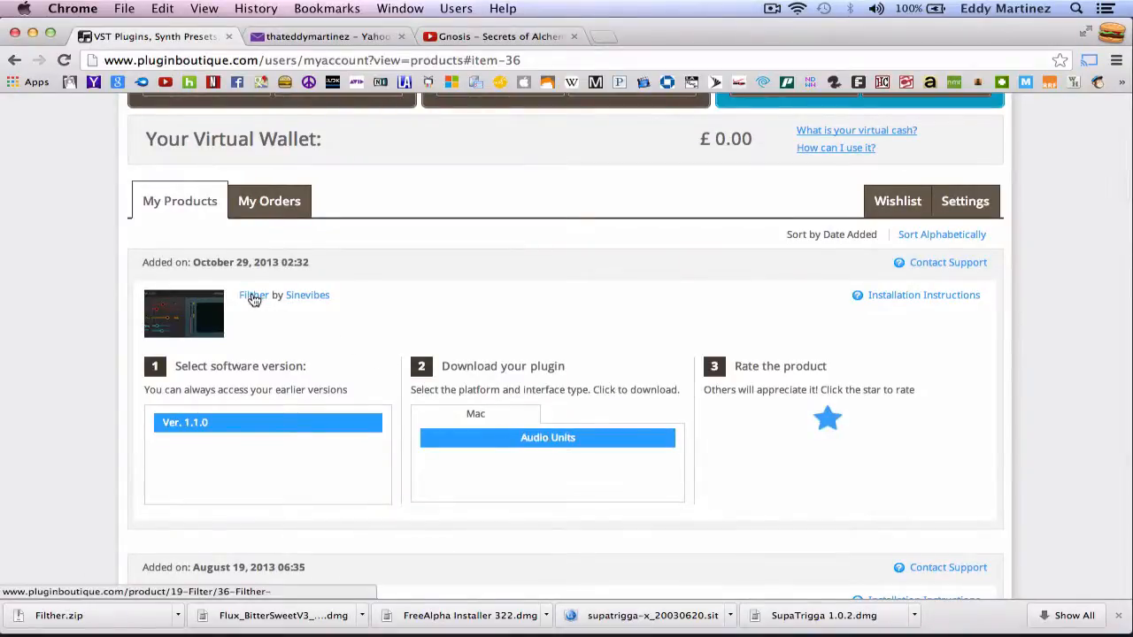
click(253, 294)
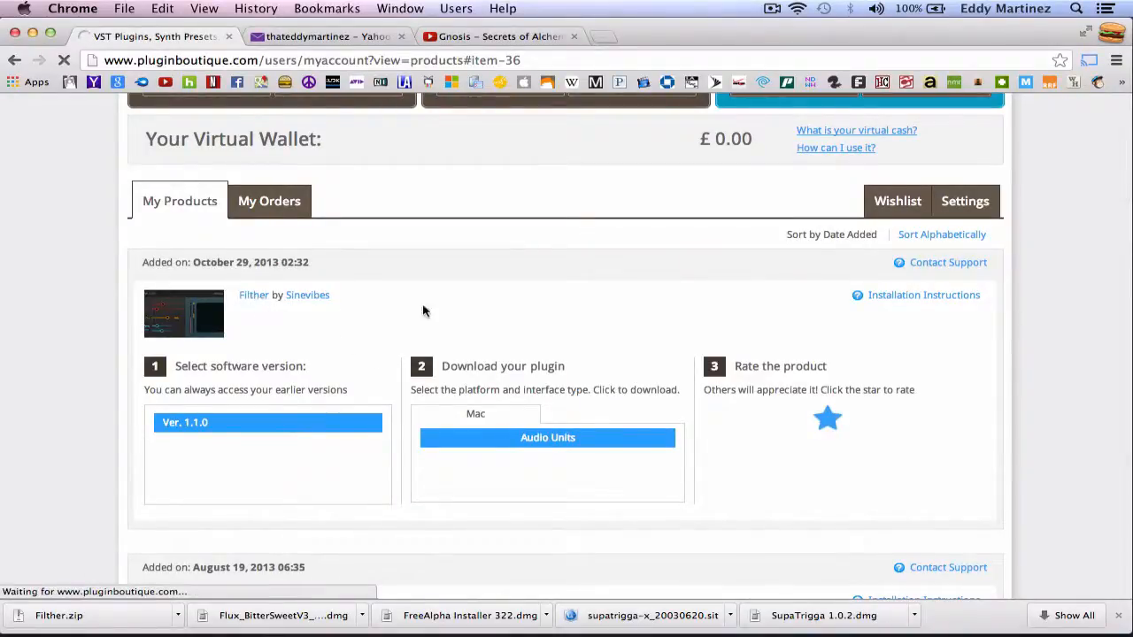
click(254, 295)
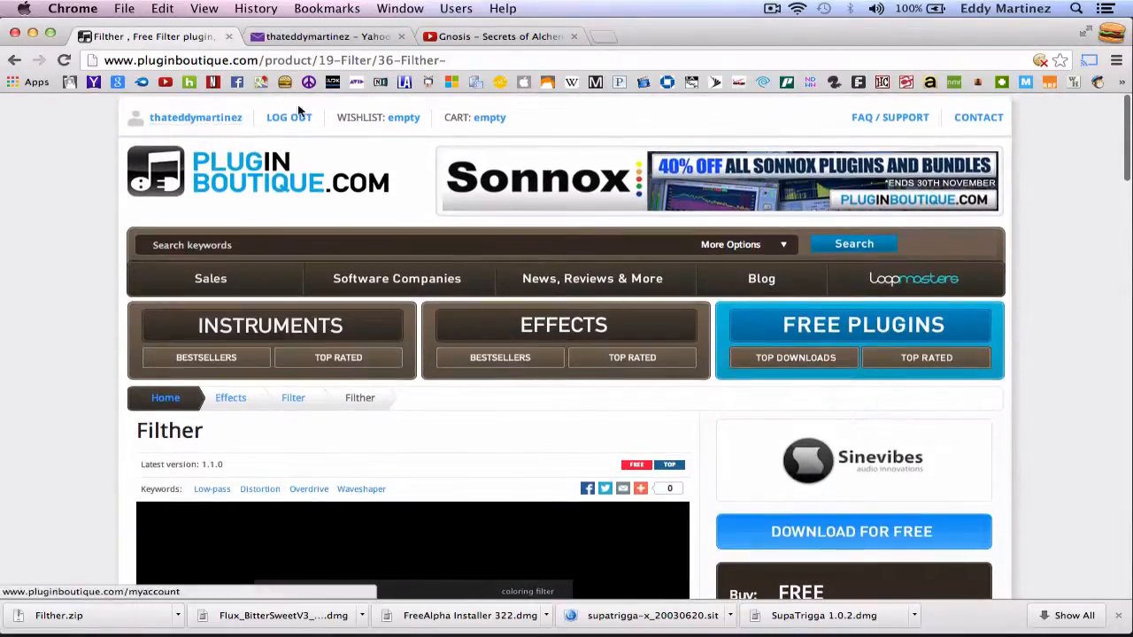
- Use DOWNLOAD FOR FREE on the Filther page, returning to the account's products list
scroll(down, 3)
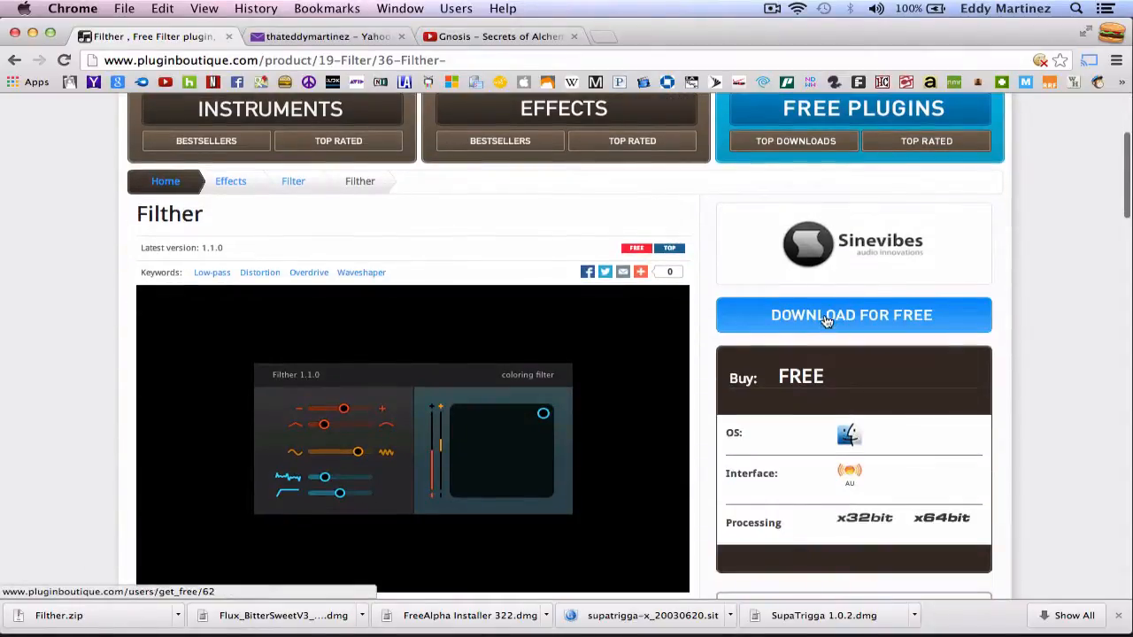
click(852, 315)
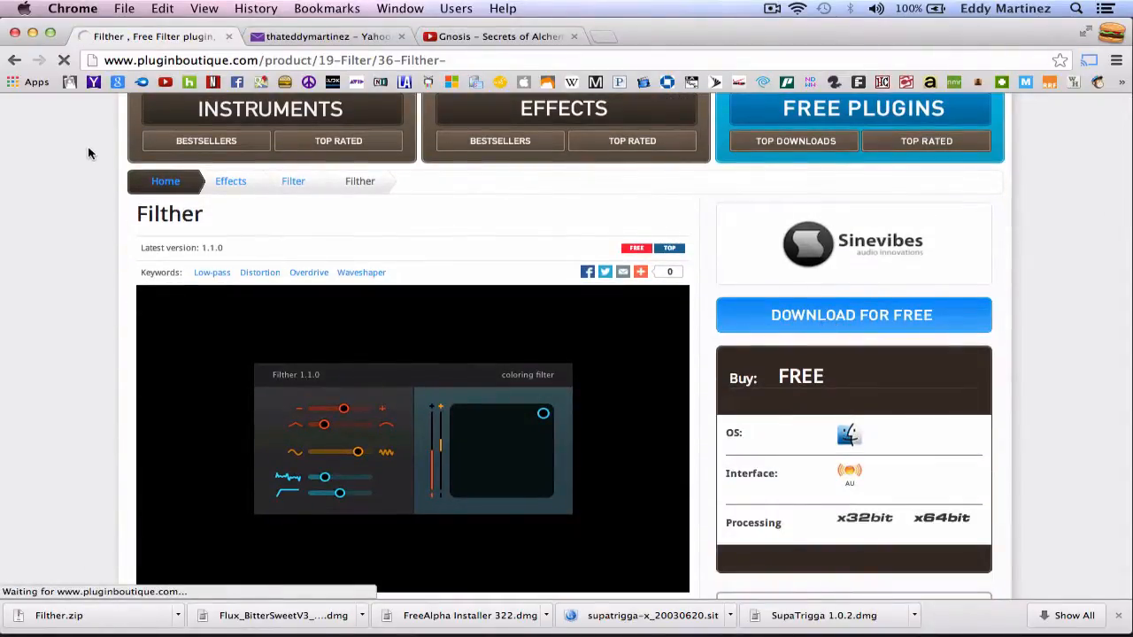
click(851, 314)
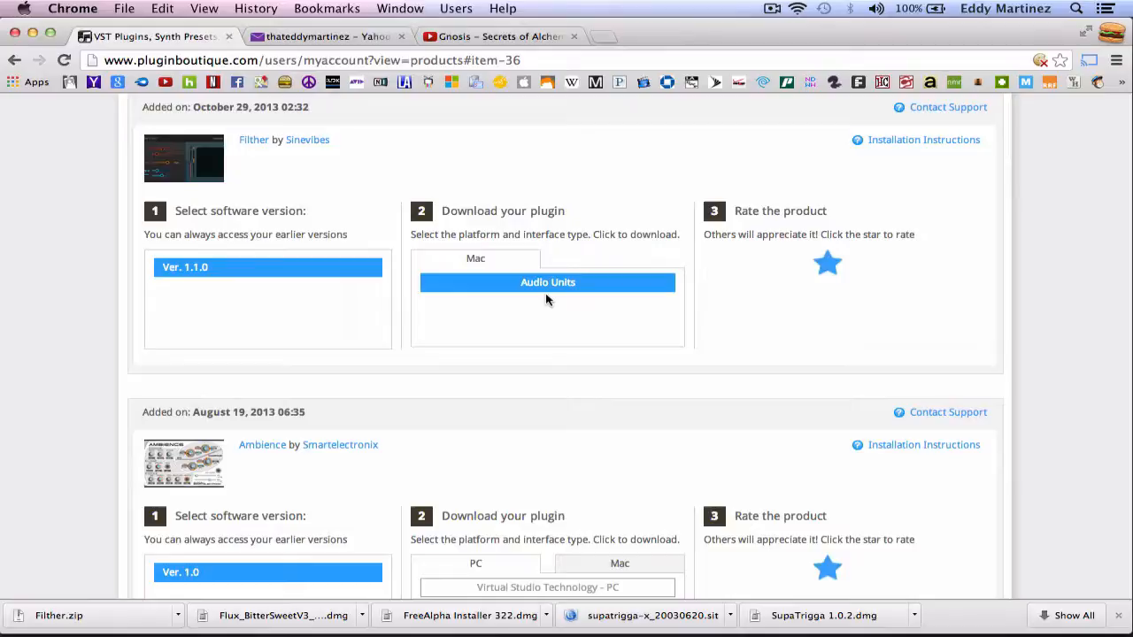
click(547, 283)
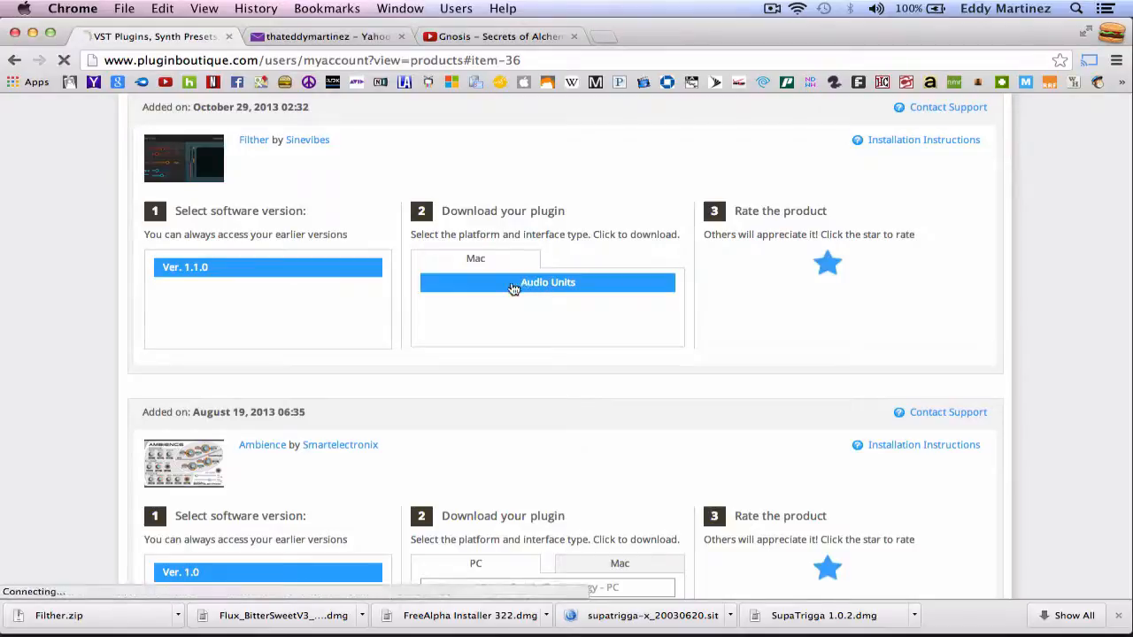
click(548, 282)
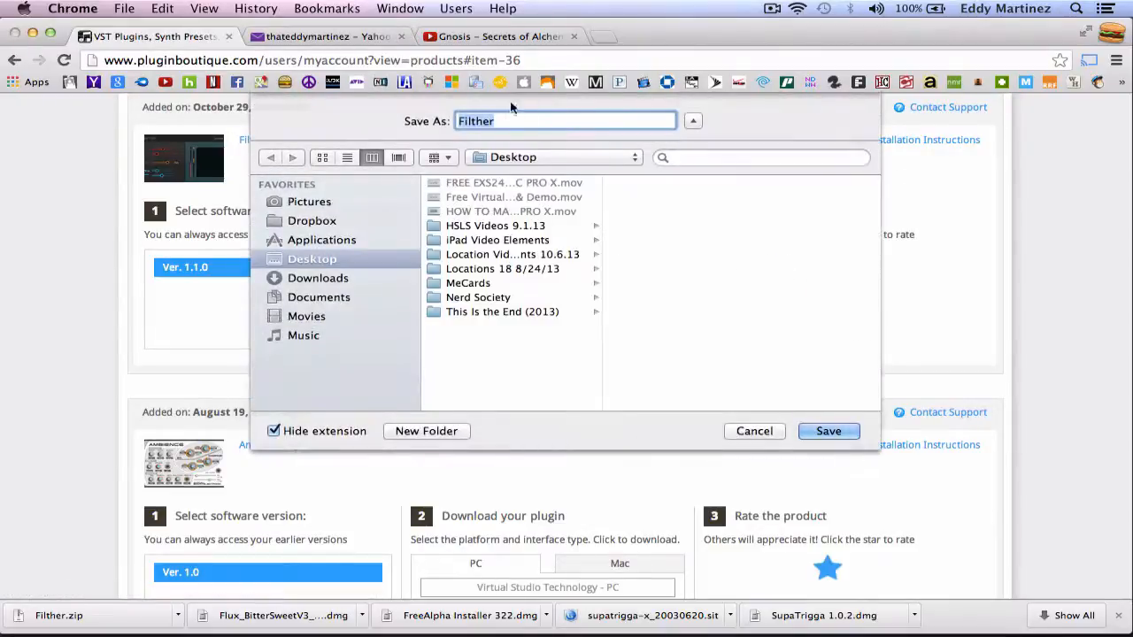
mouse_move(617, 159)
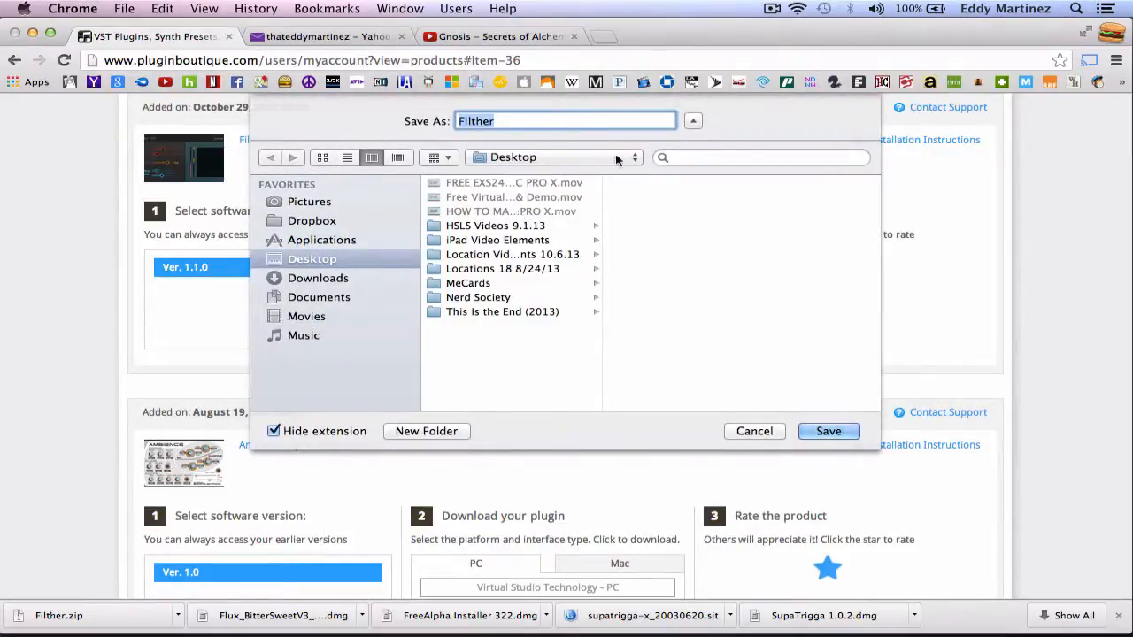
mouse_move(633, 172)
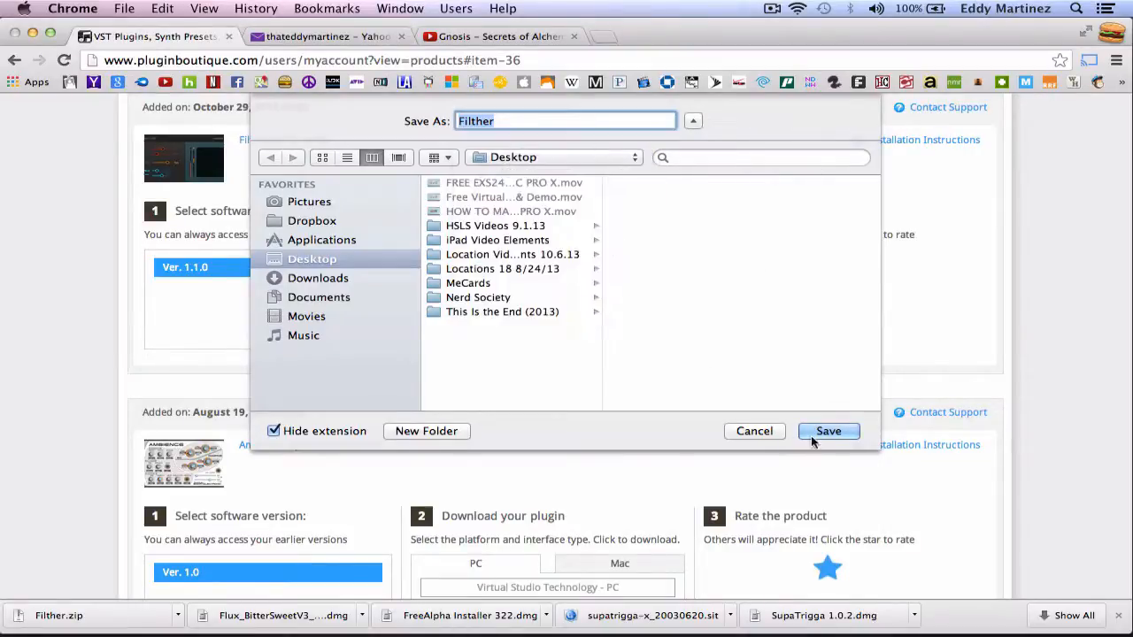
mouse_move(691, 453)
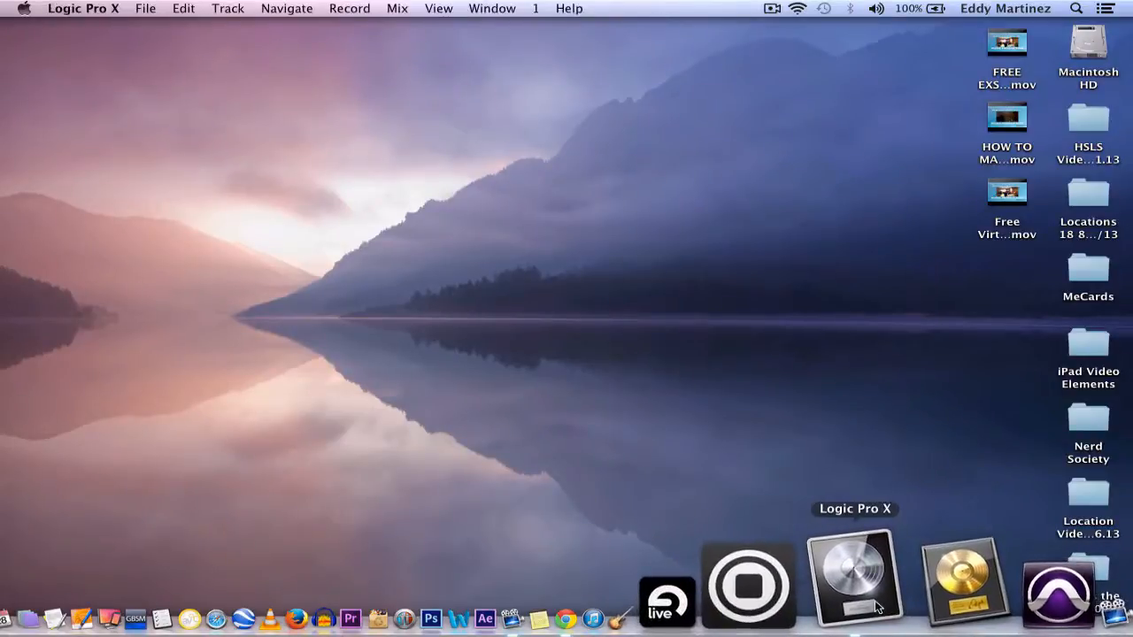
- Bring the Logic Pro X New Shadows project back to the front from the Dock
click(853, 579)
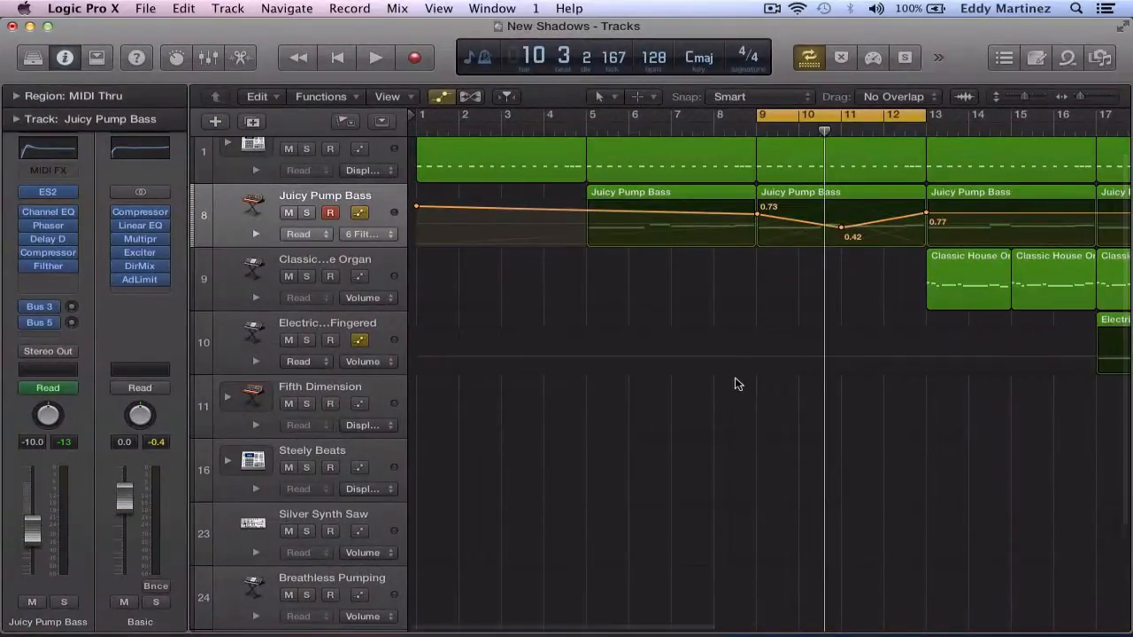
mouse_move(950, 159)
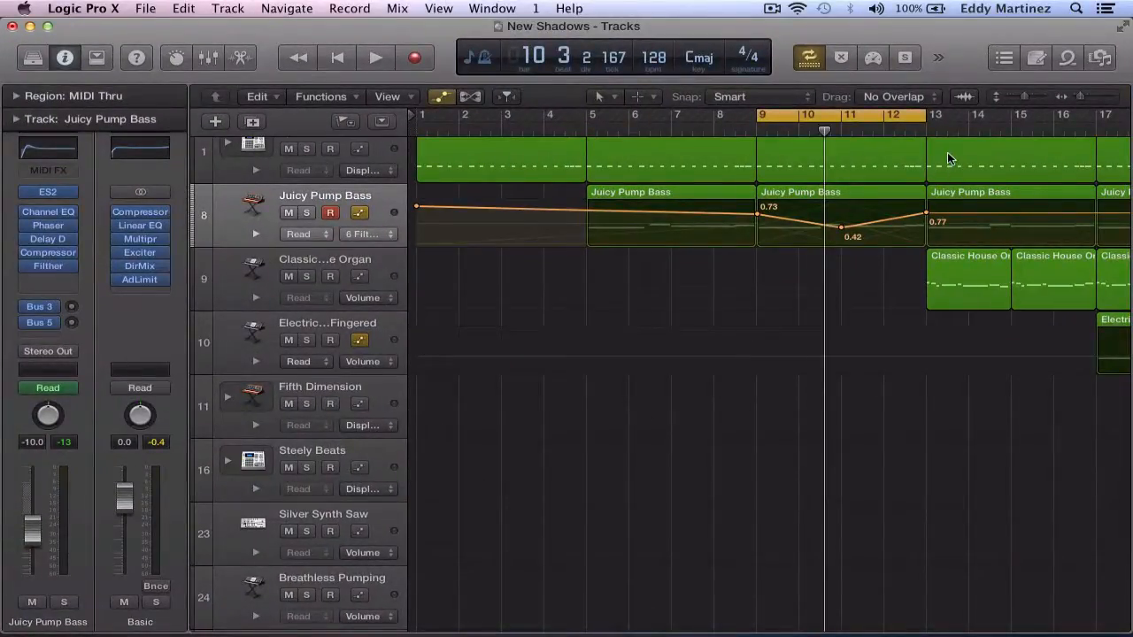